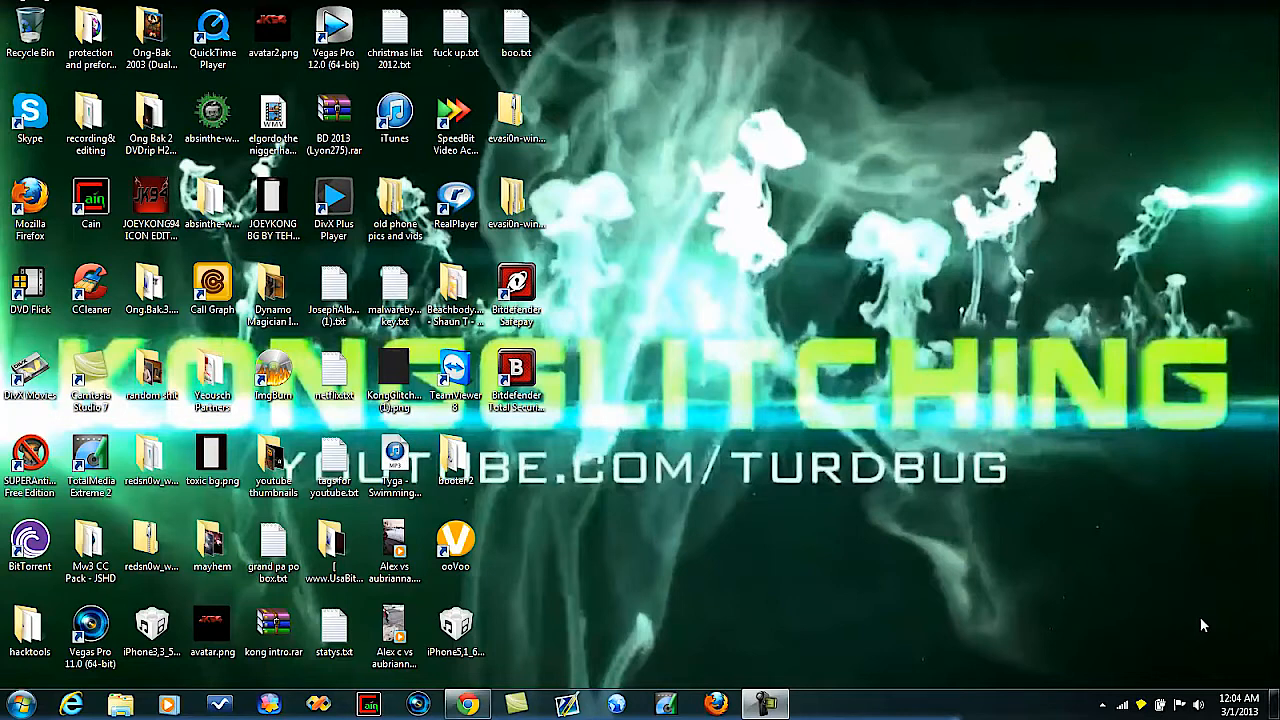
pyautogui.moveTo(1013, 417)
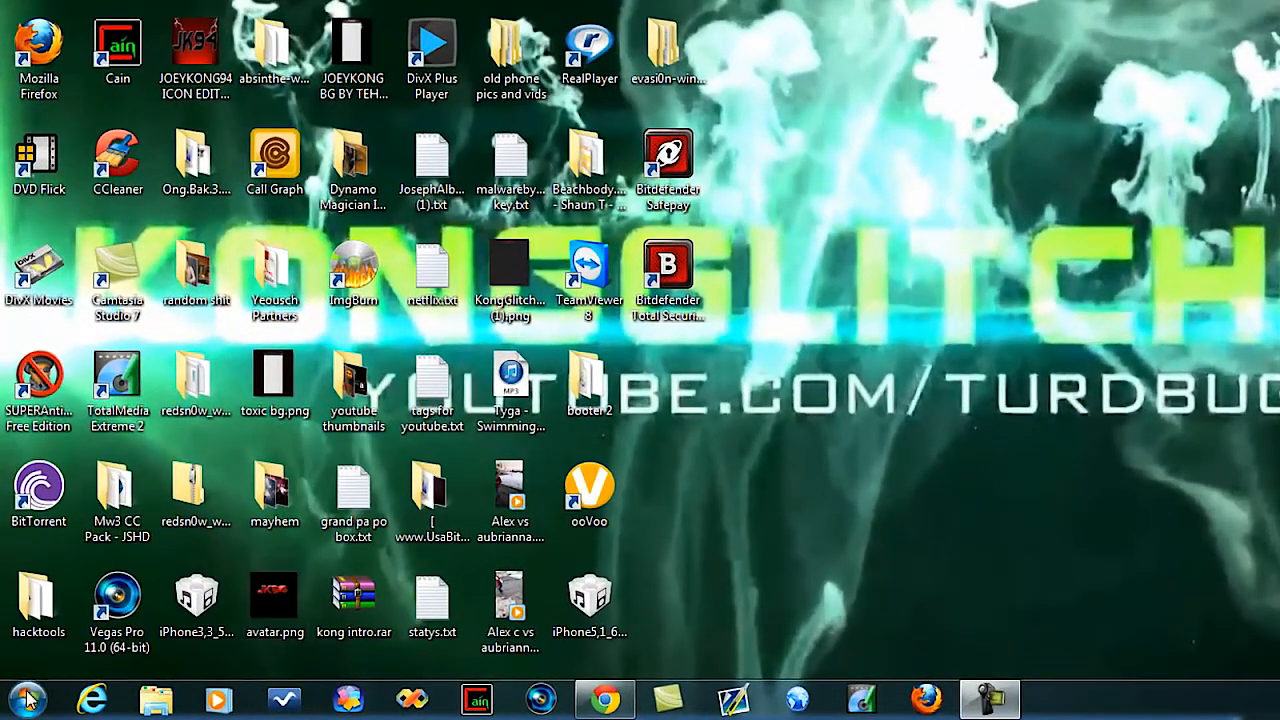
# Search 'task' in the Start menu and launch Task Scheduler.
pyautogui.click(27, 698)
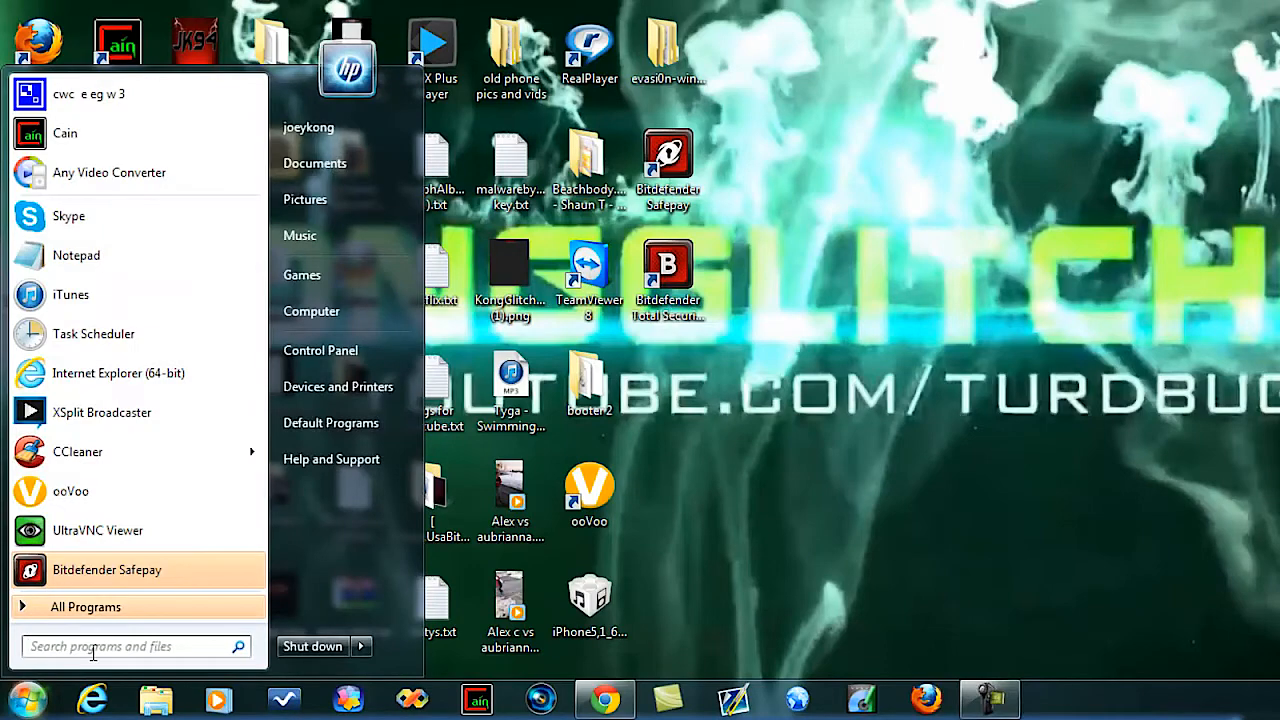
pyautogui.write('task')
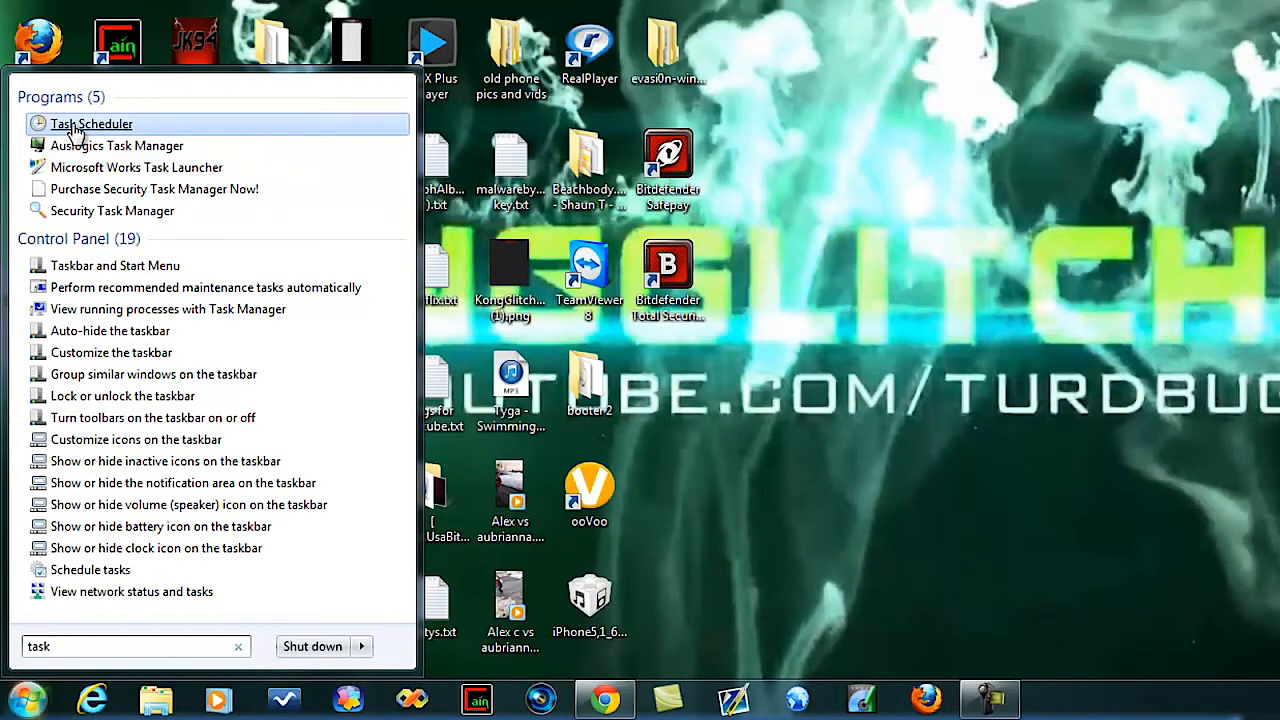
pyautogui.click(92, 123)
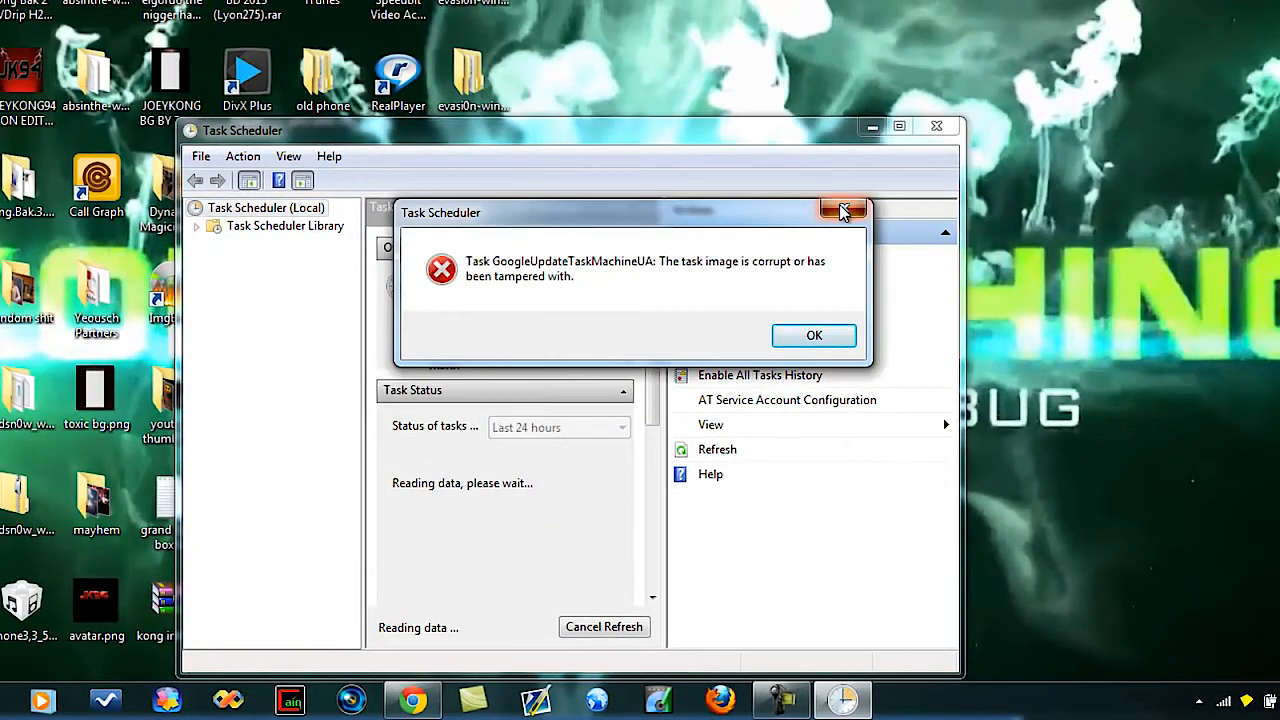
# Dismiss the error and start a basic task named 'ccleaner' with a daily trigger that starts a program.
pyautogui.click(814, 335)
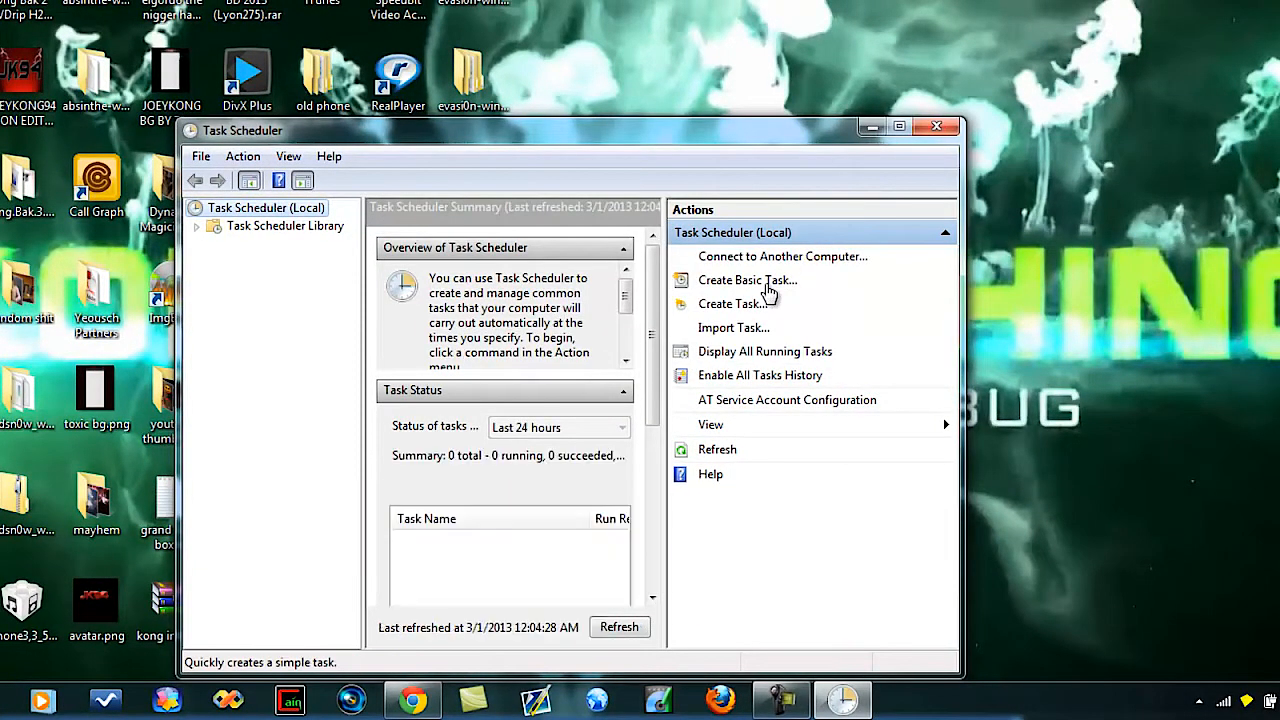
pyautogui.click(746, 280)
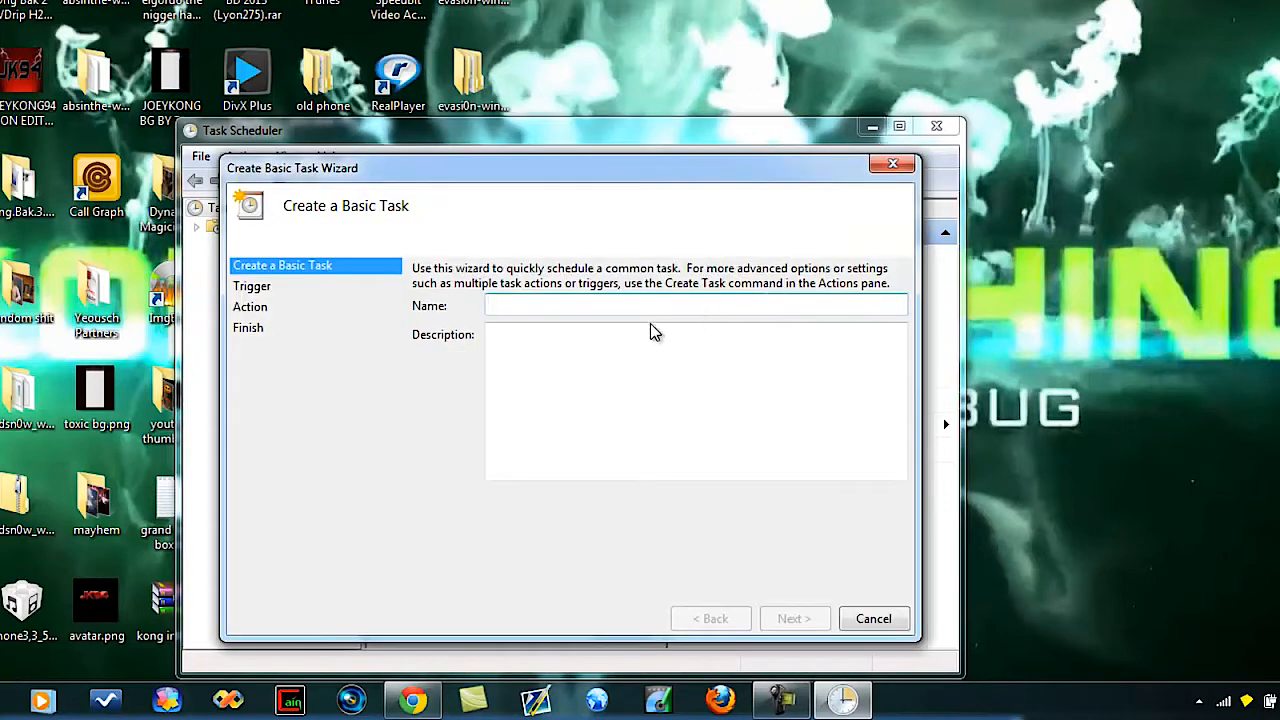
pyautogui.write('ccleaner')
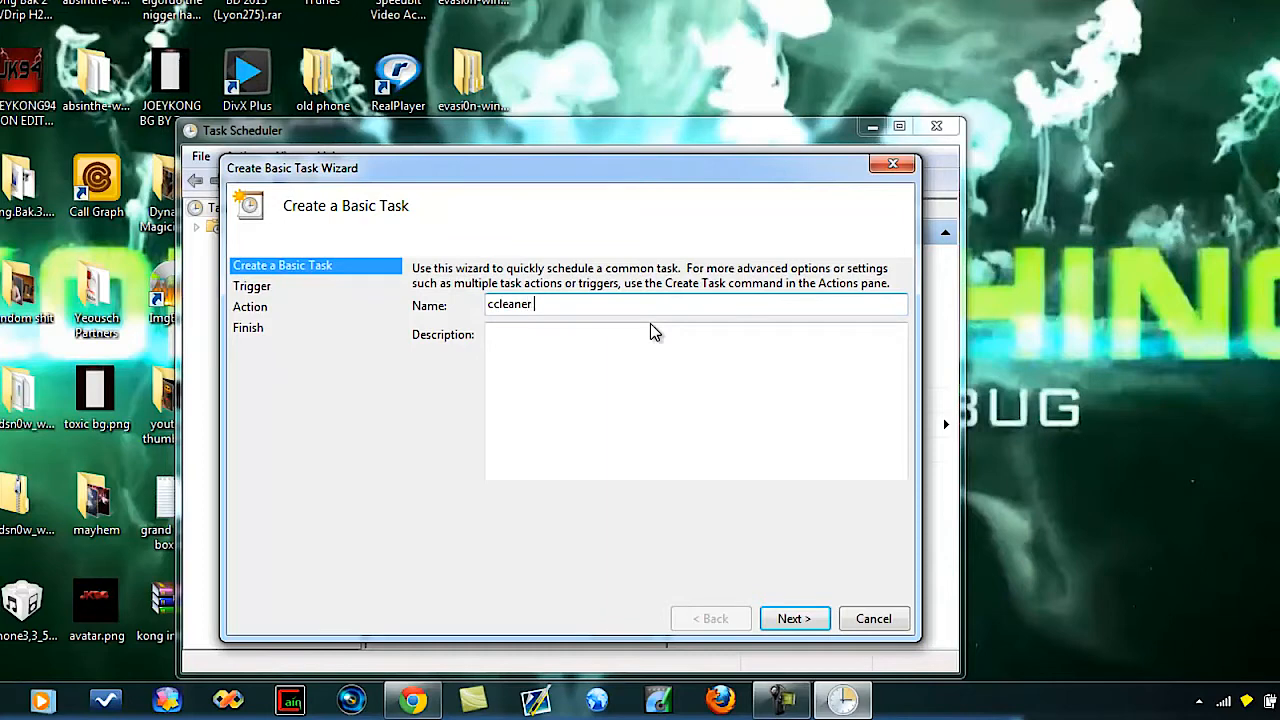
pyautogui.click(794, 618)
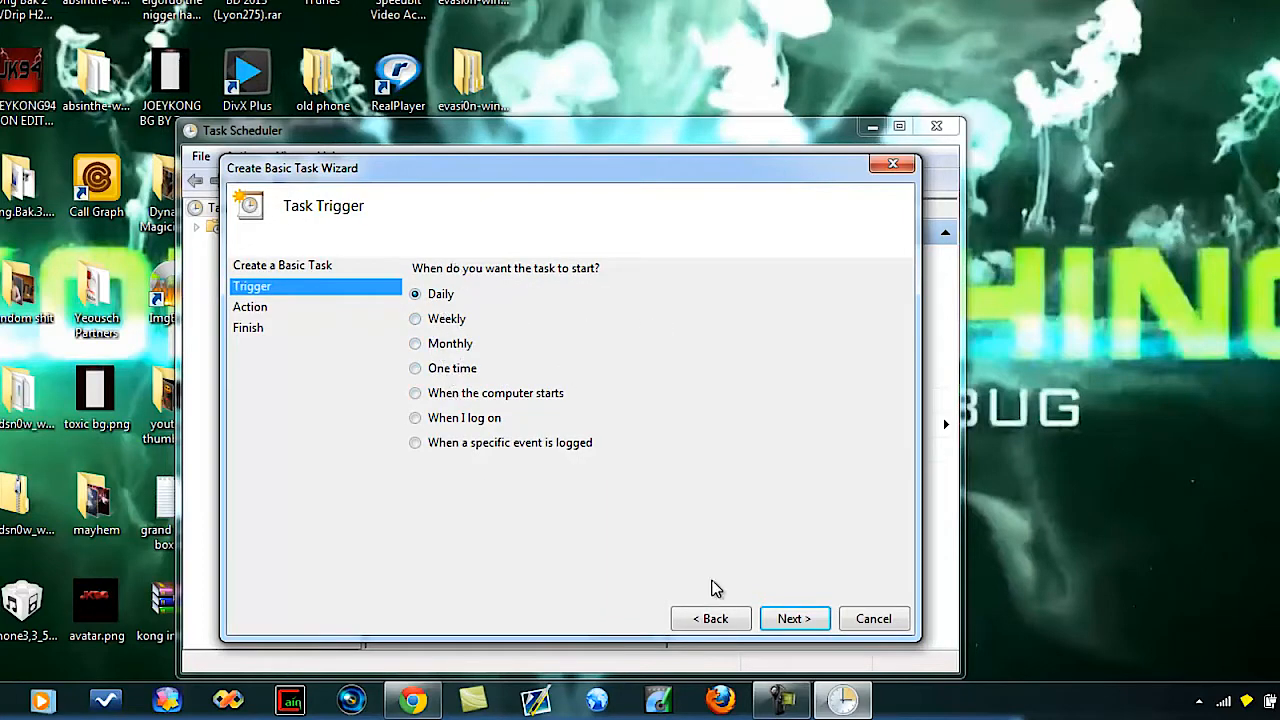
pyautogui.click(794, 618)
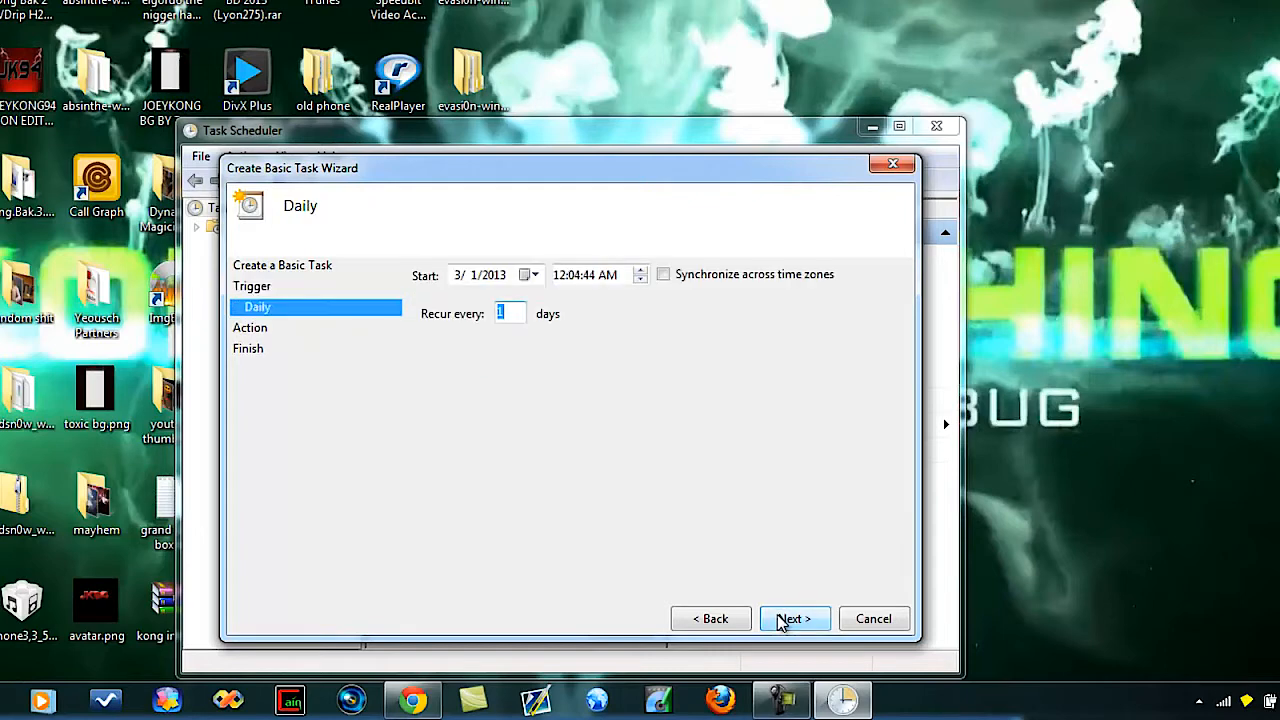
pyautogui.click(793, 618)
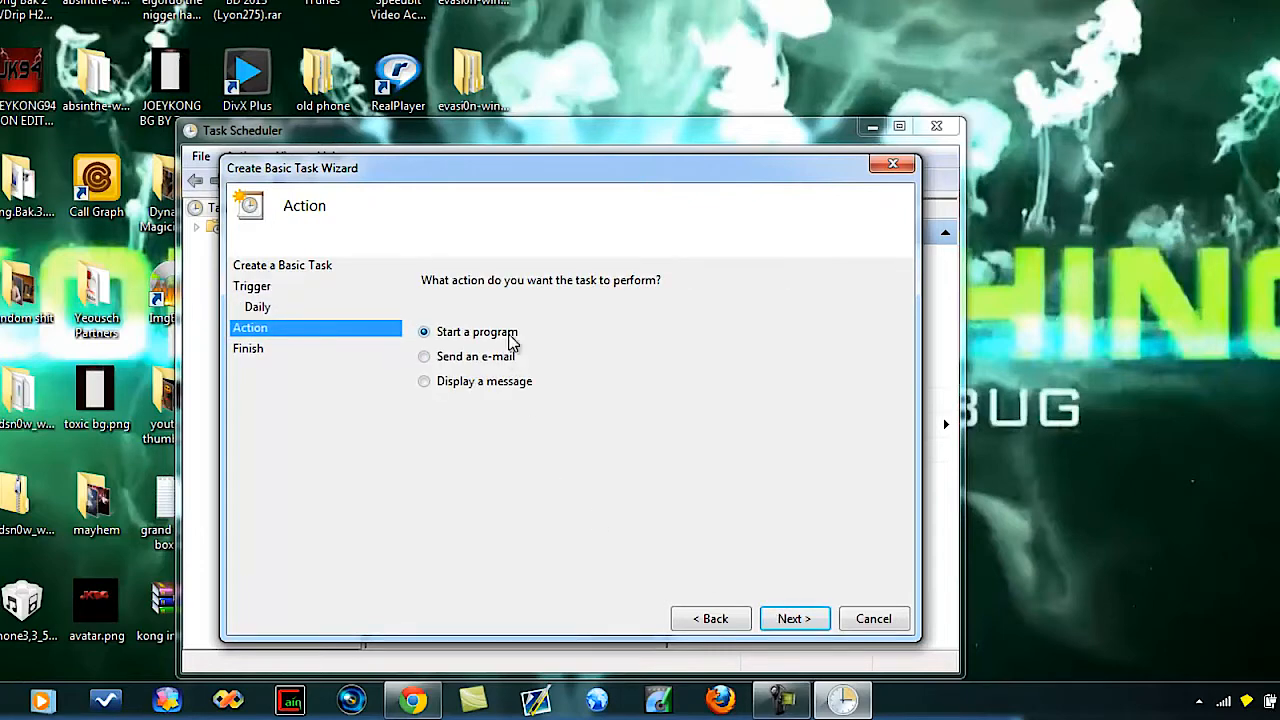
pyautogui.click(794, 618)
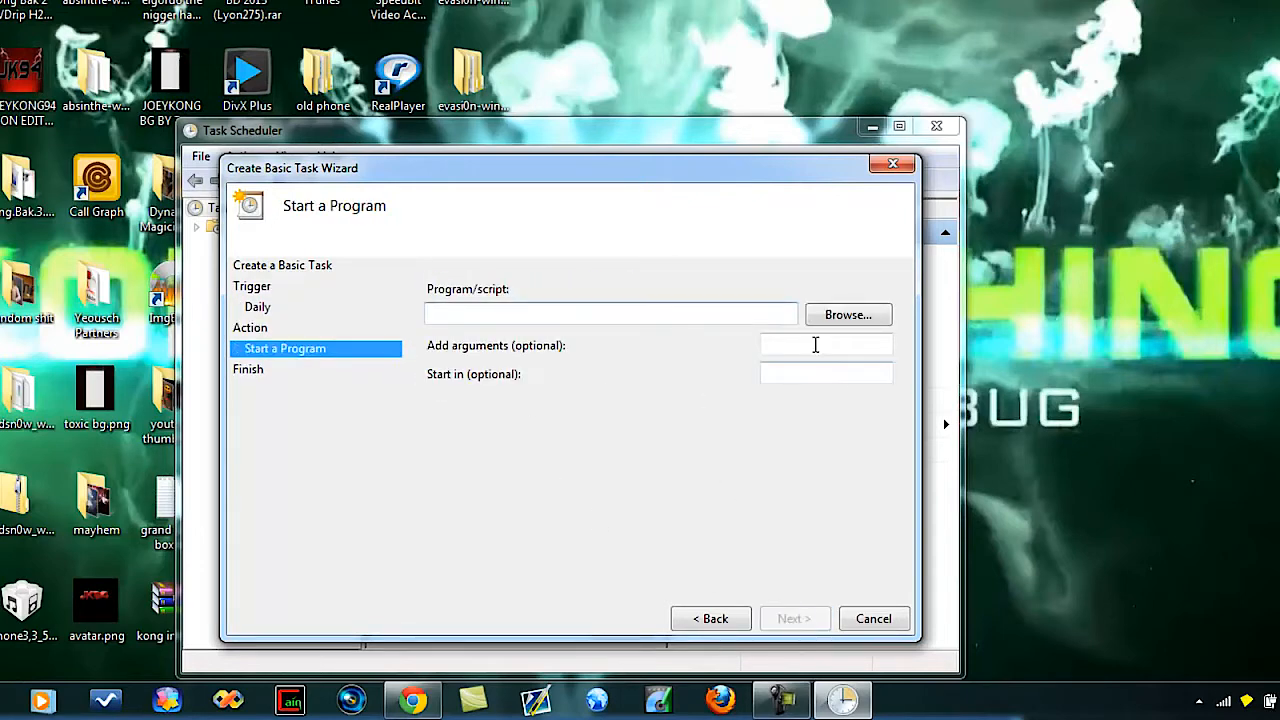
# Browse to C:\Program Files (x86)\CCleaner and select CCleaner64.exe.
pyautogui.click(848, 314)
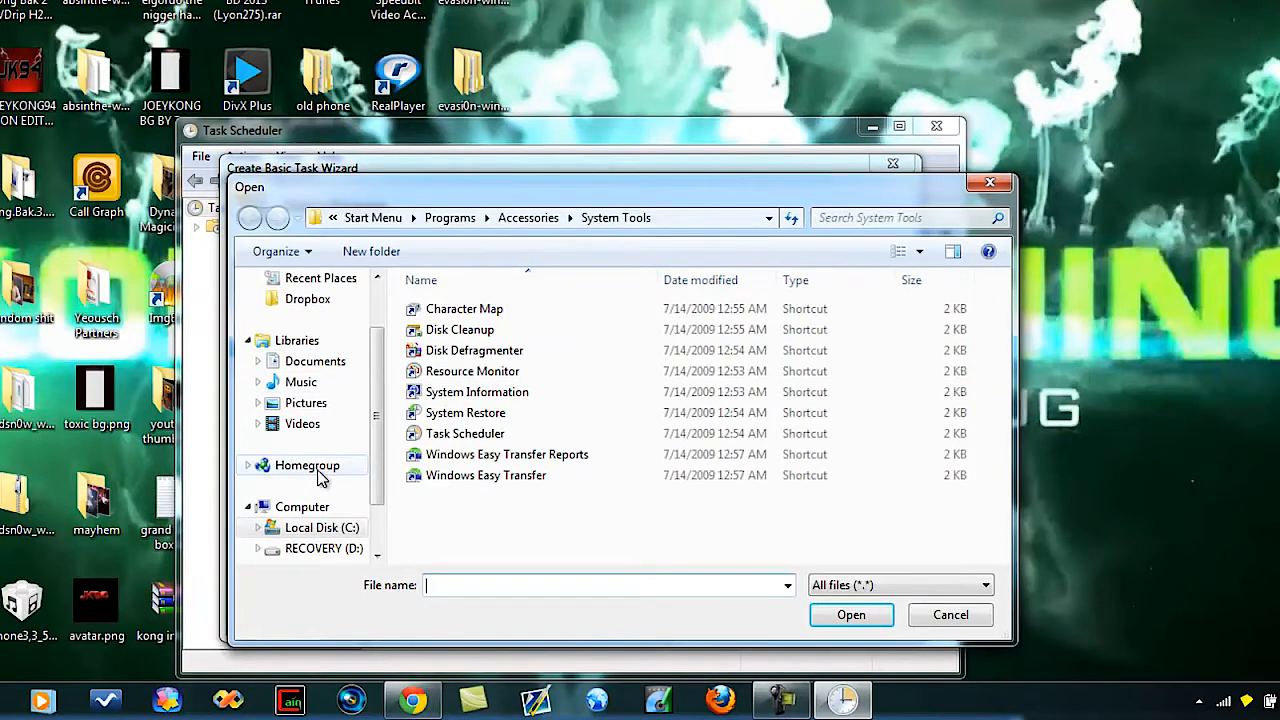
pyautogui.click(321, 527)
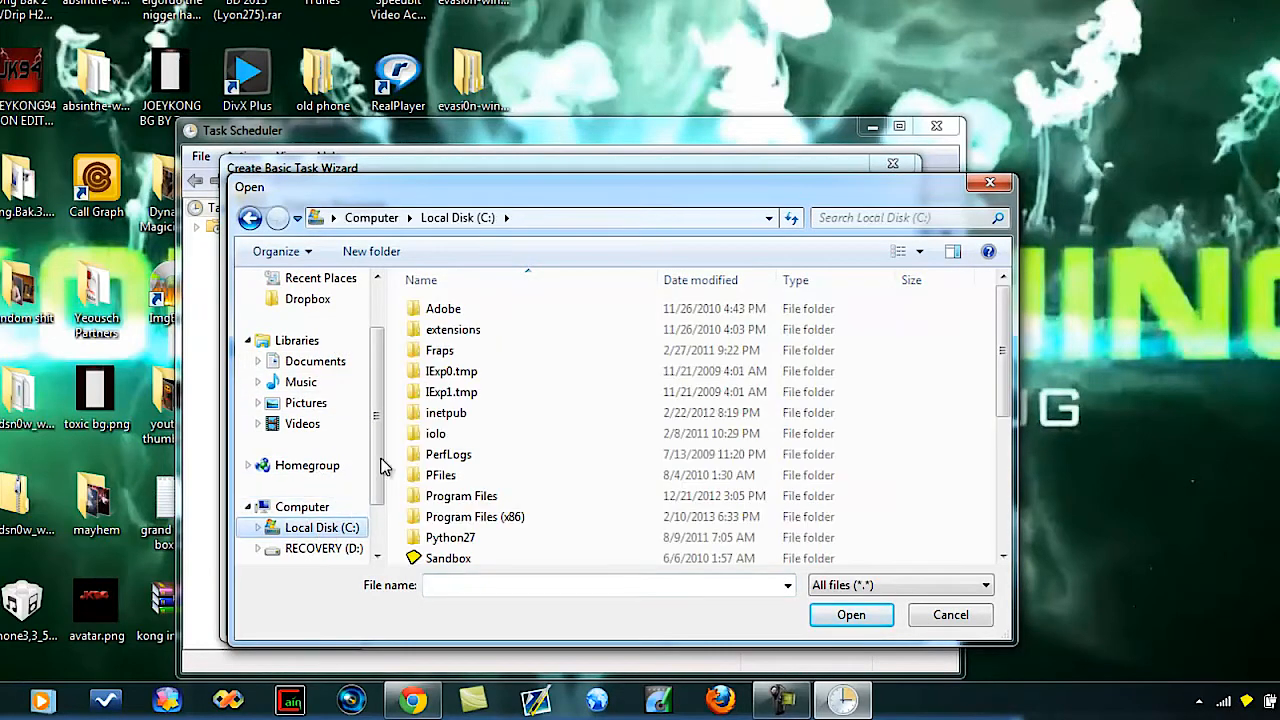
pyautogui.doubleClick(474, 516)
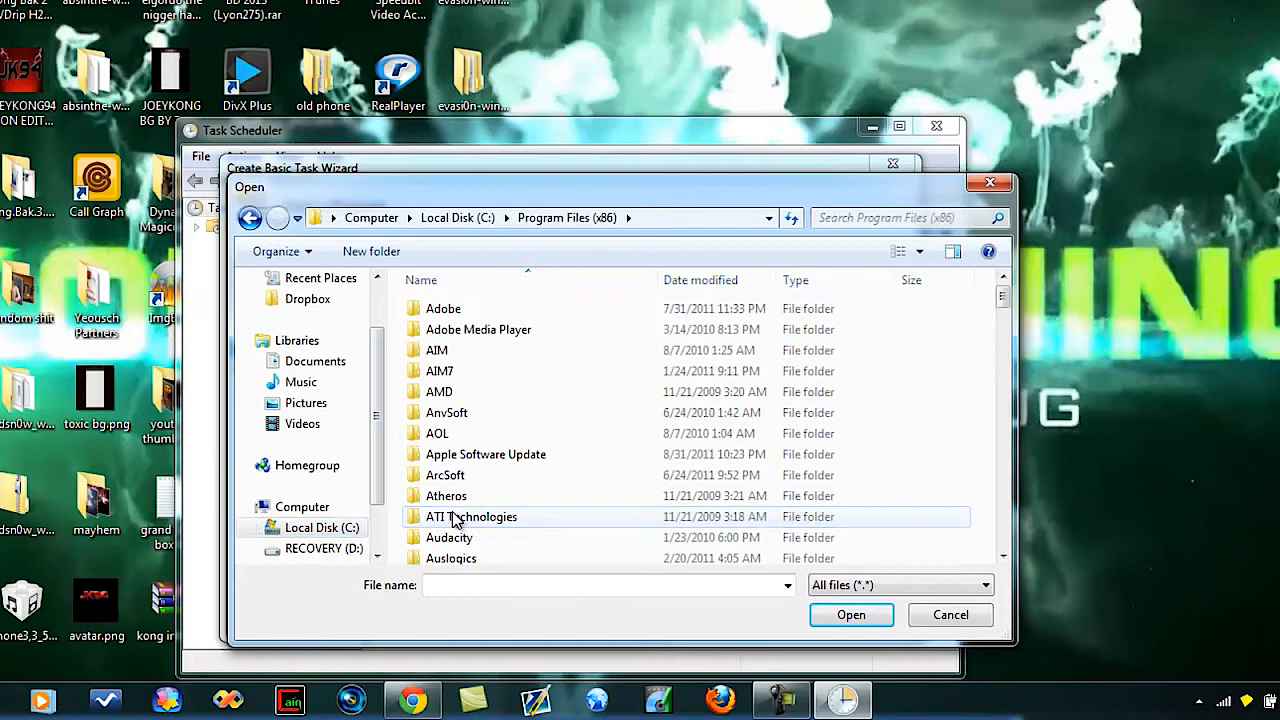
pyautogui.doubleClick(470, 516)
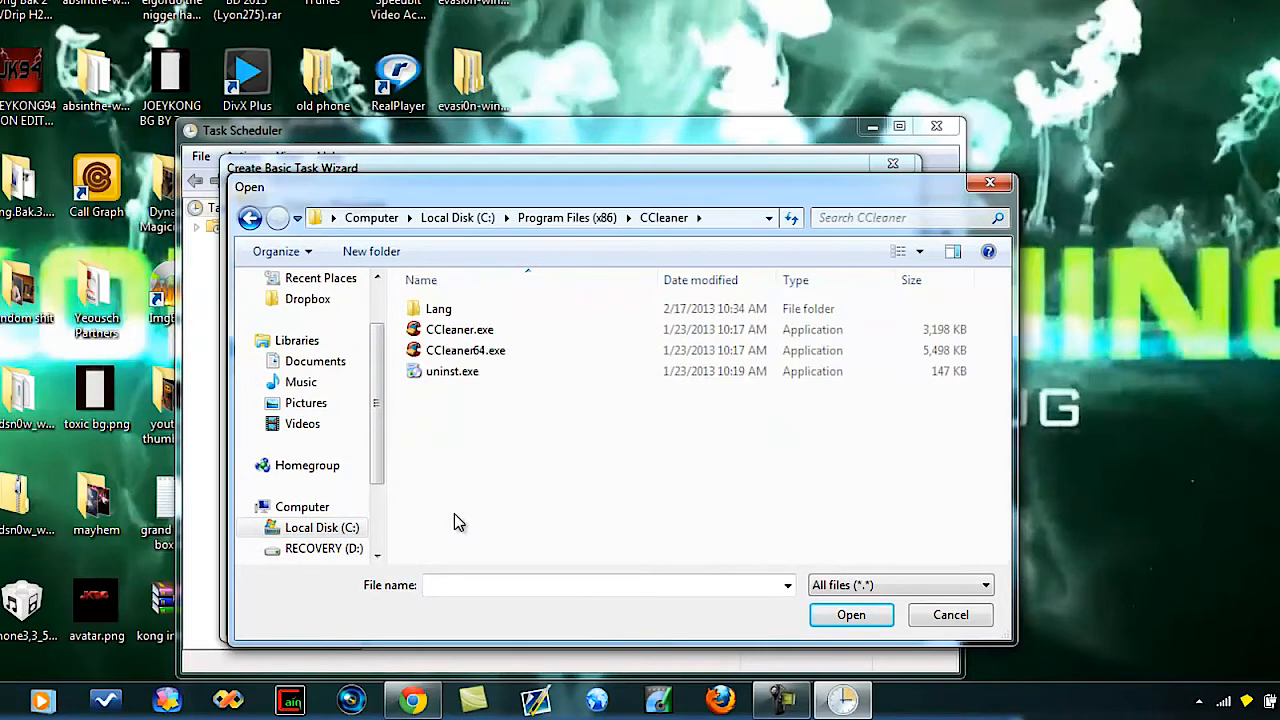
pyautogui.click(459, 329)
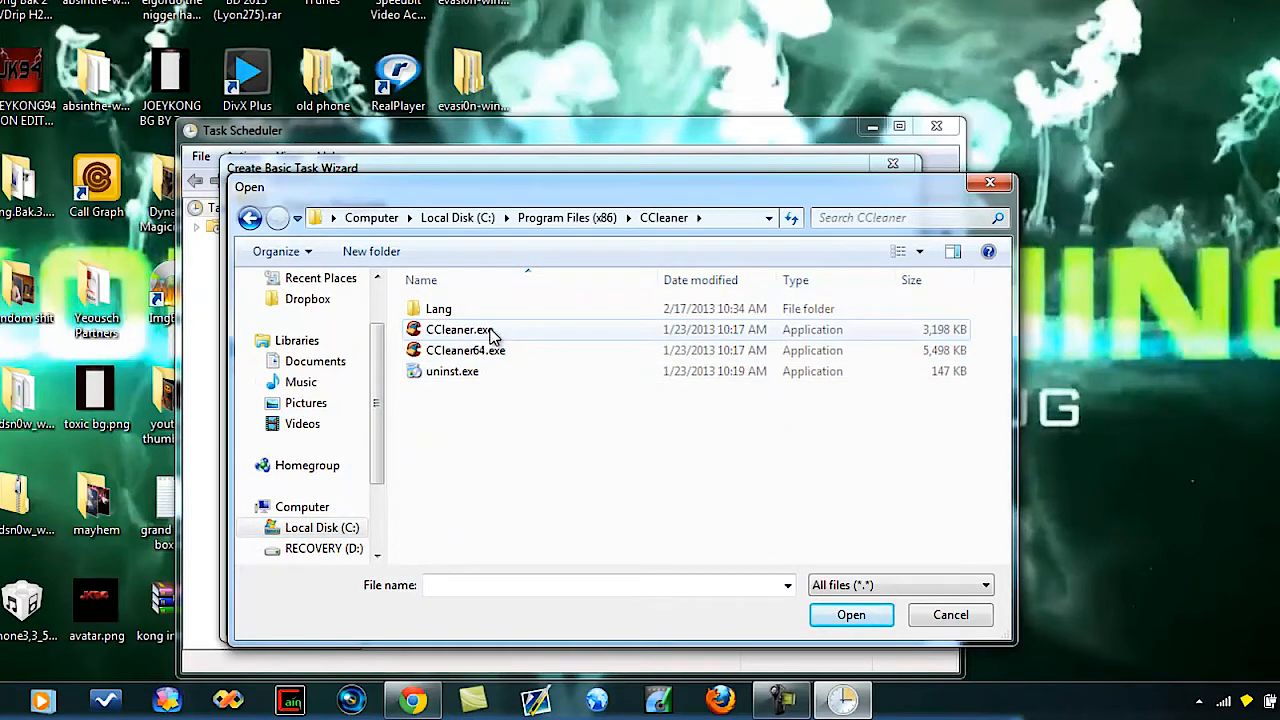
pyautogui.moveTo(490, 360)
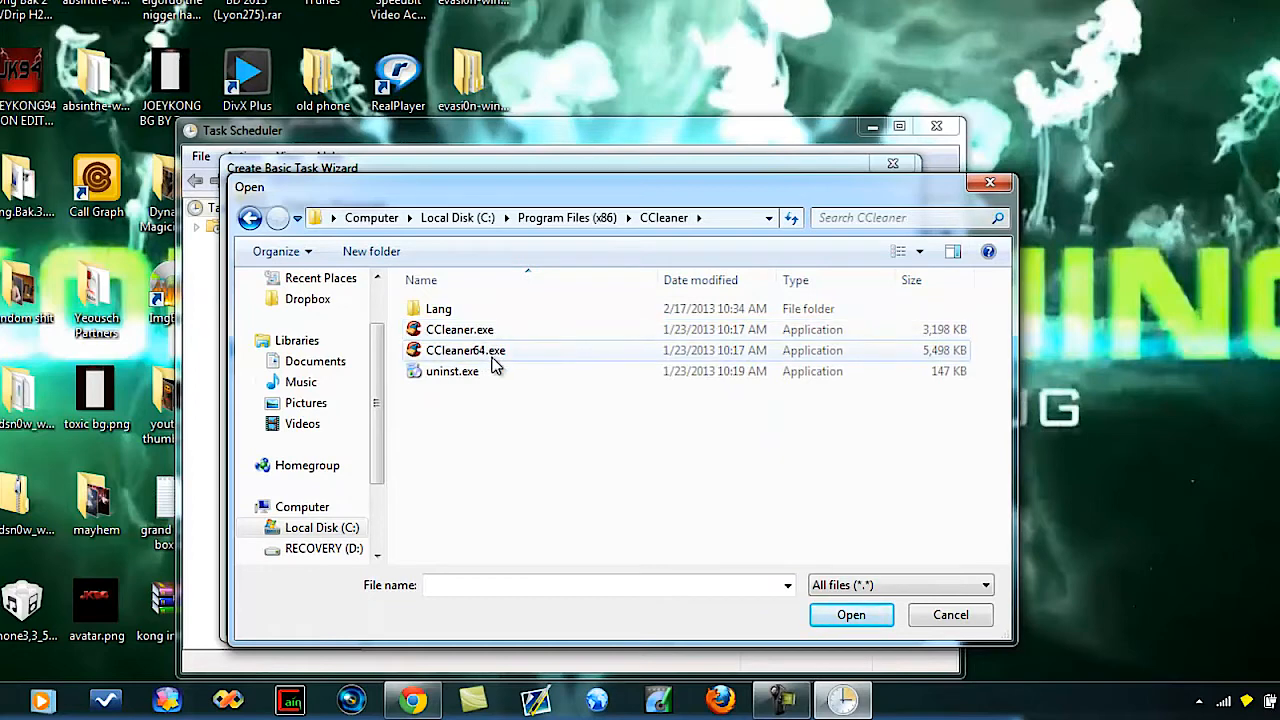
pyautogui.click(465, 350)
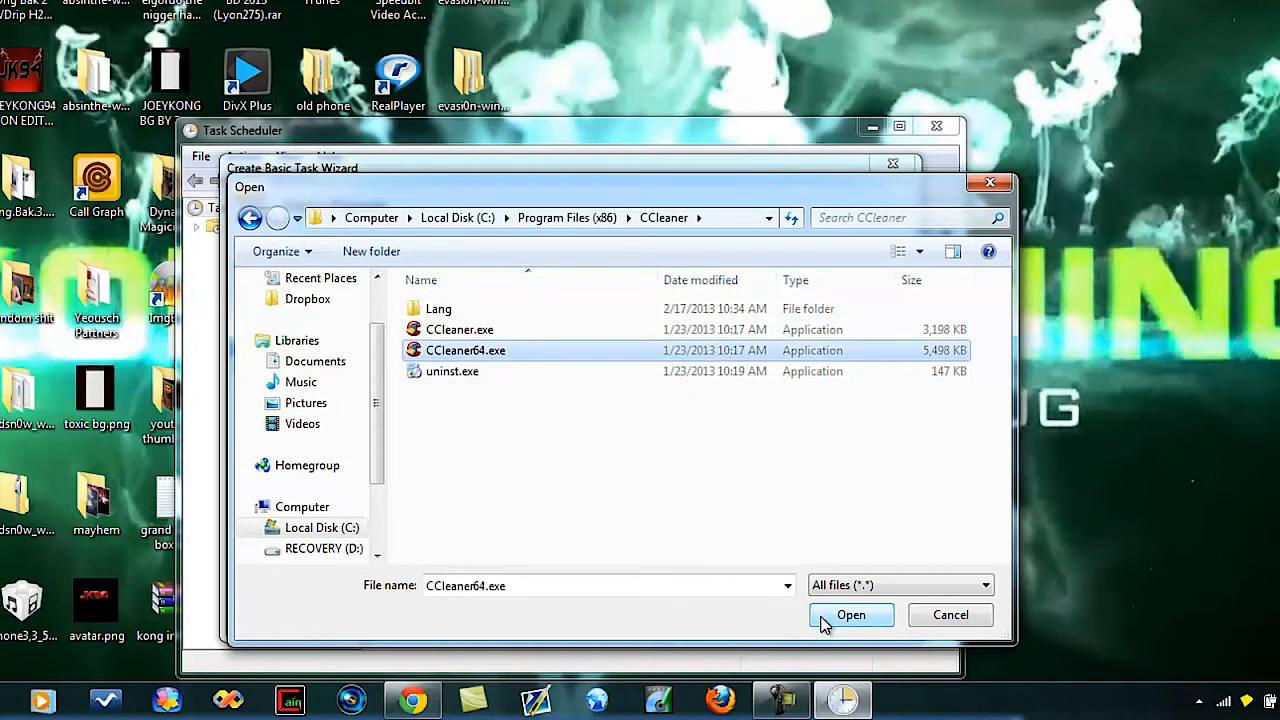
# Confirm CCleaner64.exe, add the /AUTO argument, and continue through the wizard.
pyautogui.click(851, 615)
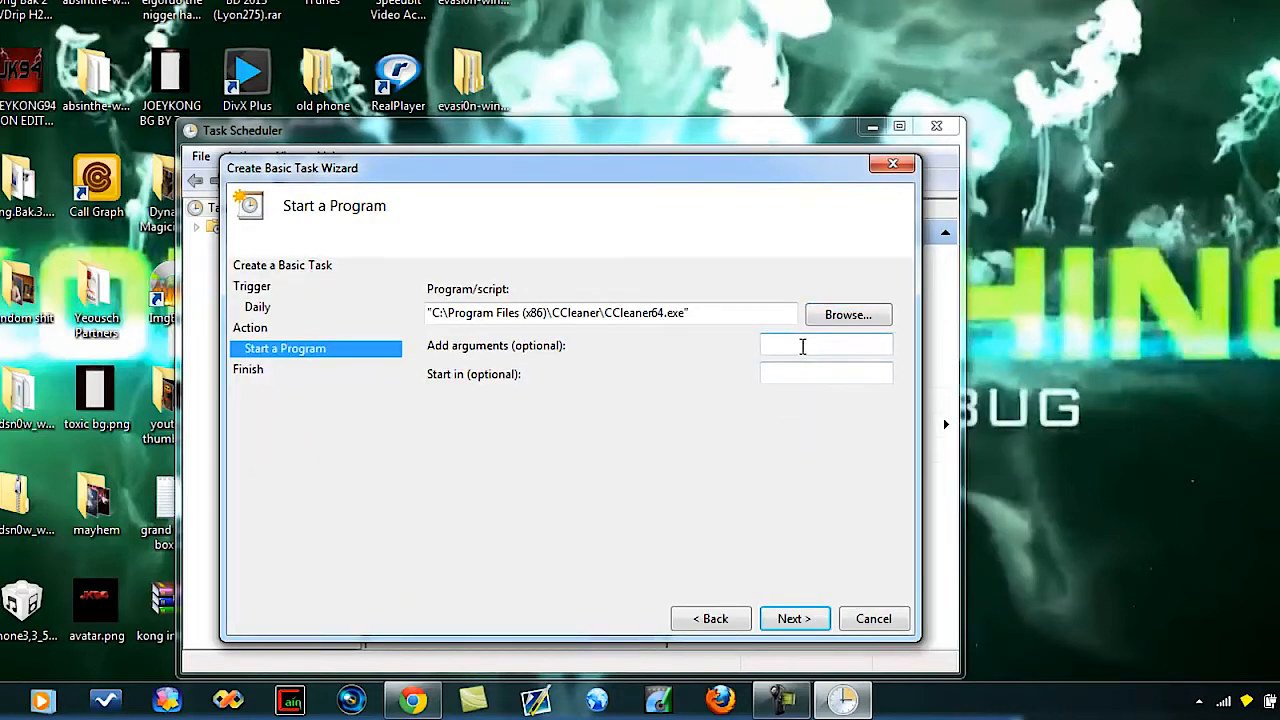
pyautogui.write('/A')
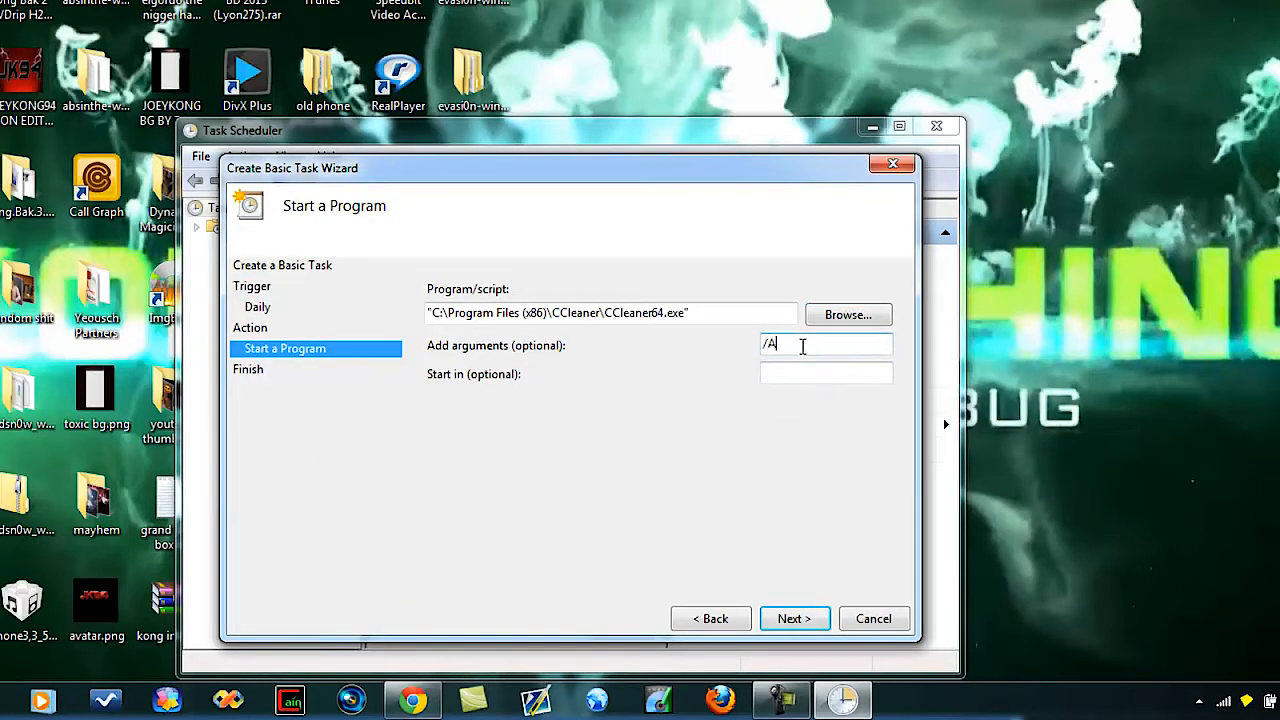
pyautogui.write('UTO')
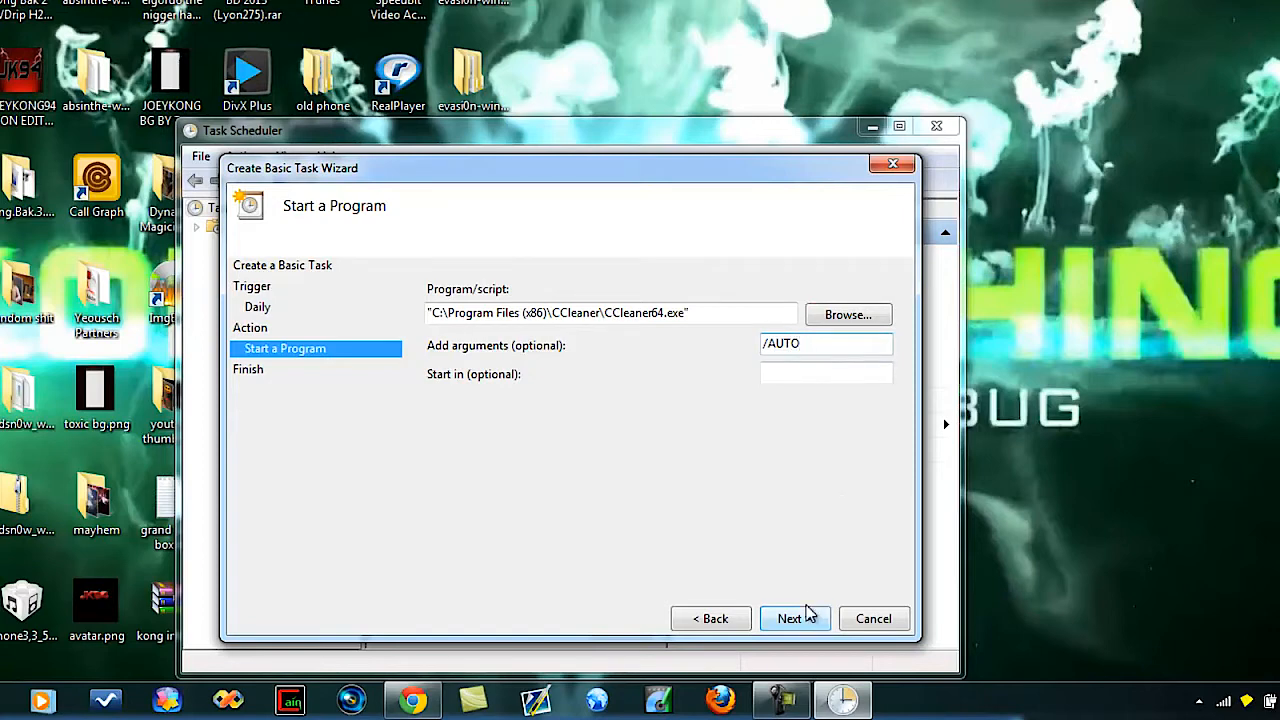
pyautogui.click(789, 618)
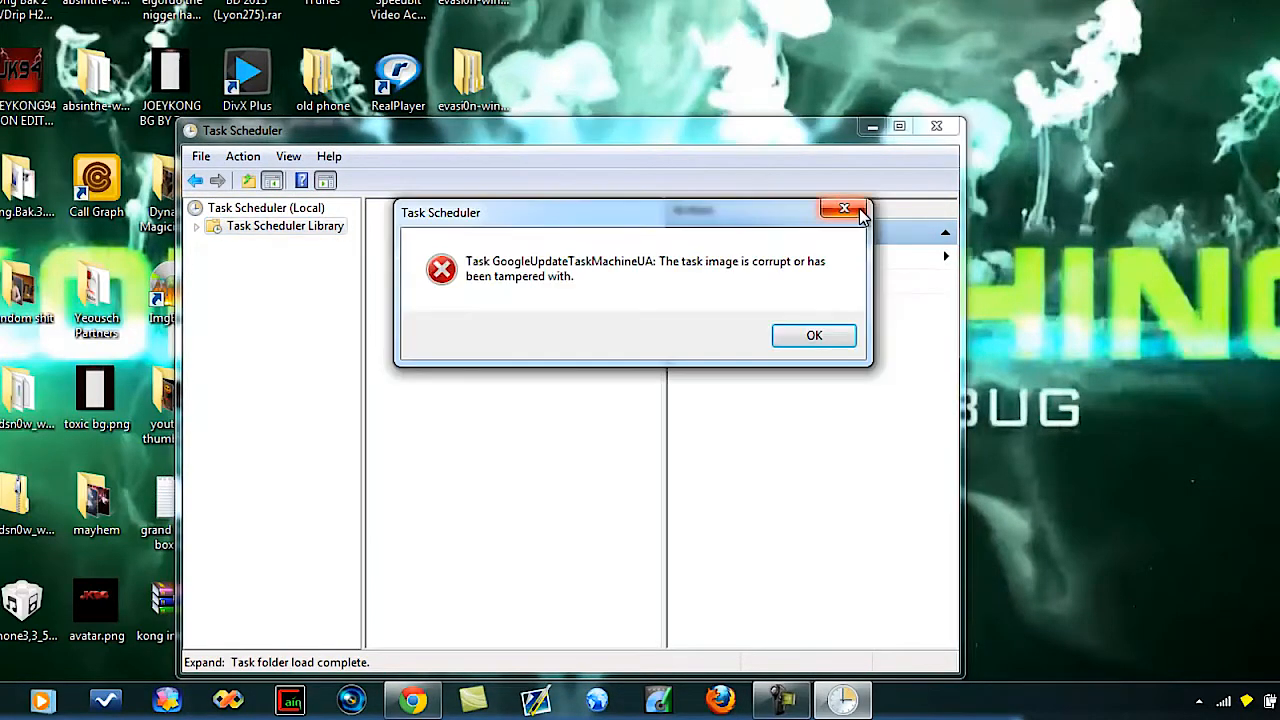
# Dismiss the error, scroll to the ccleaner task, and open its context menu.
pyautogui.click(814, 335)
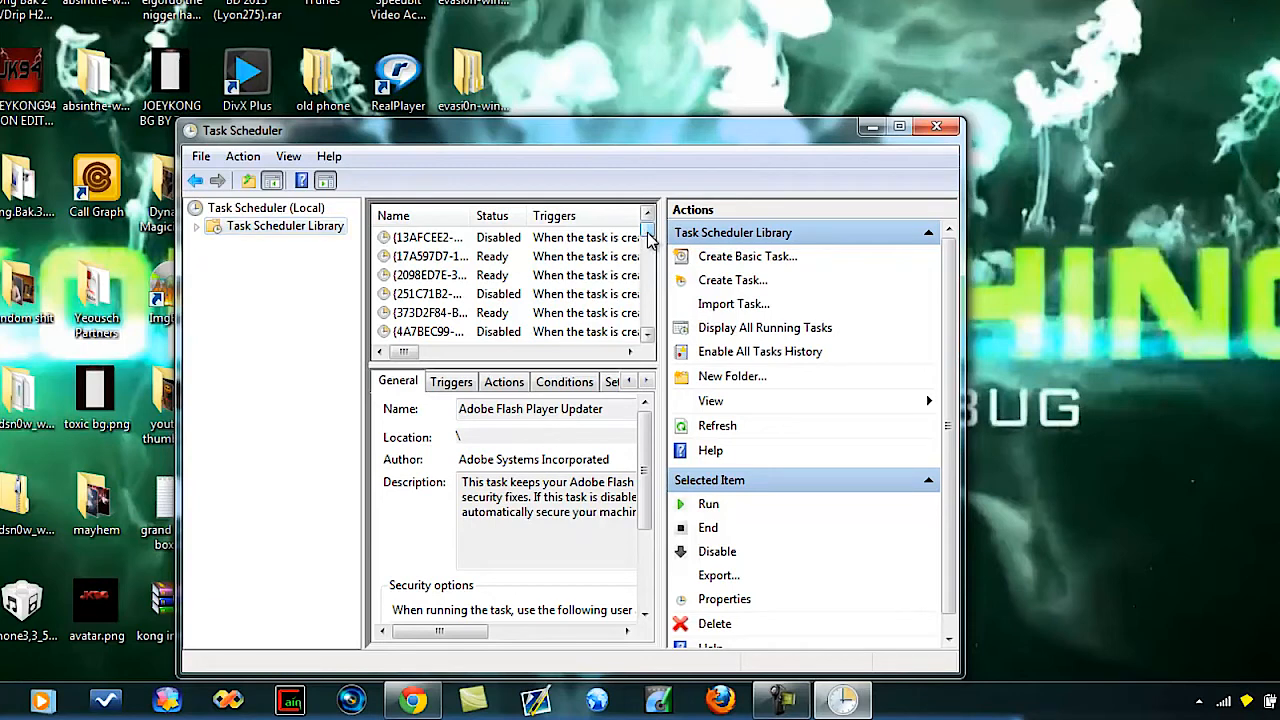
pyautogui.scroll(-3)
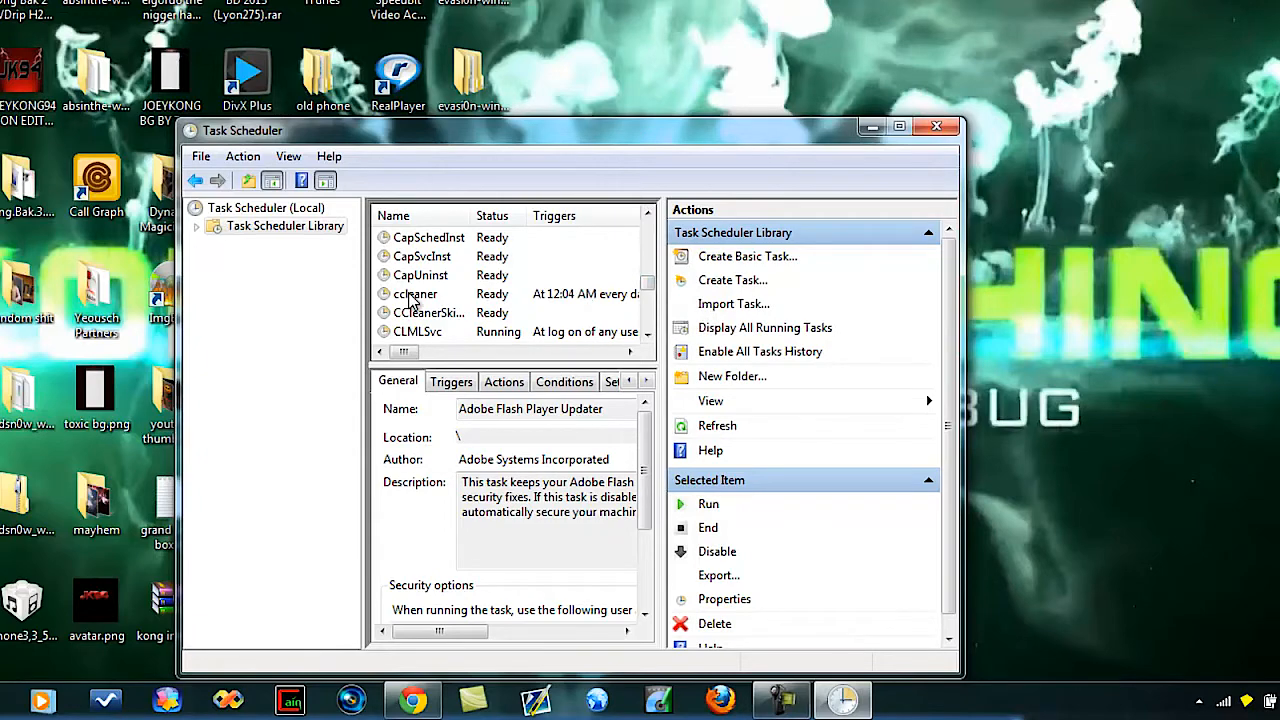
pyautogui.rightClick(415, 293)
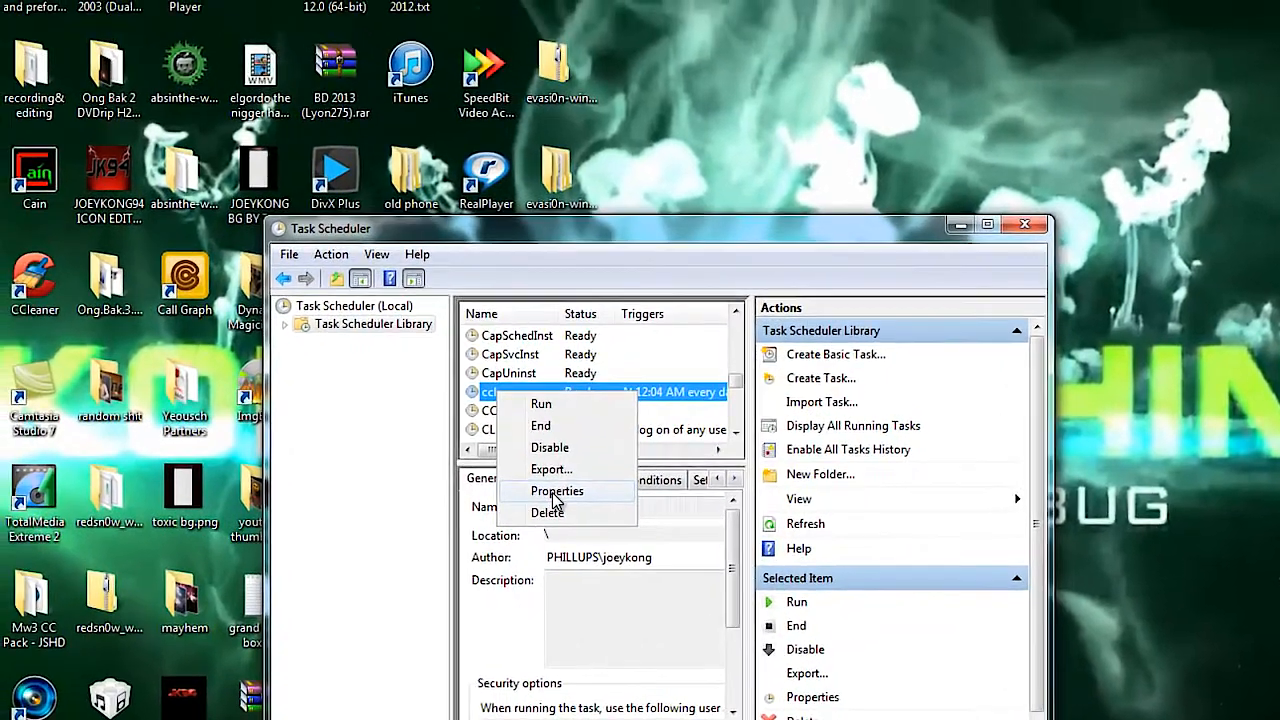
# In ccleaner's properties, edit the daily 12:04 AM trigger to begin On idle.
pyautogui.click(557, 490)
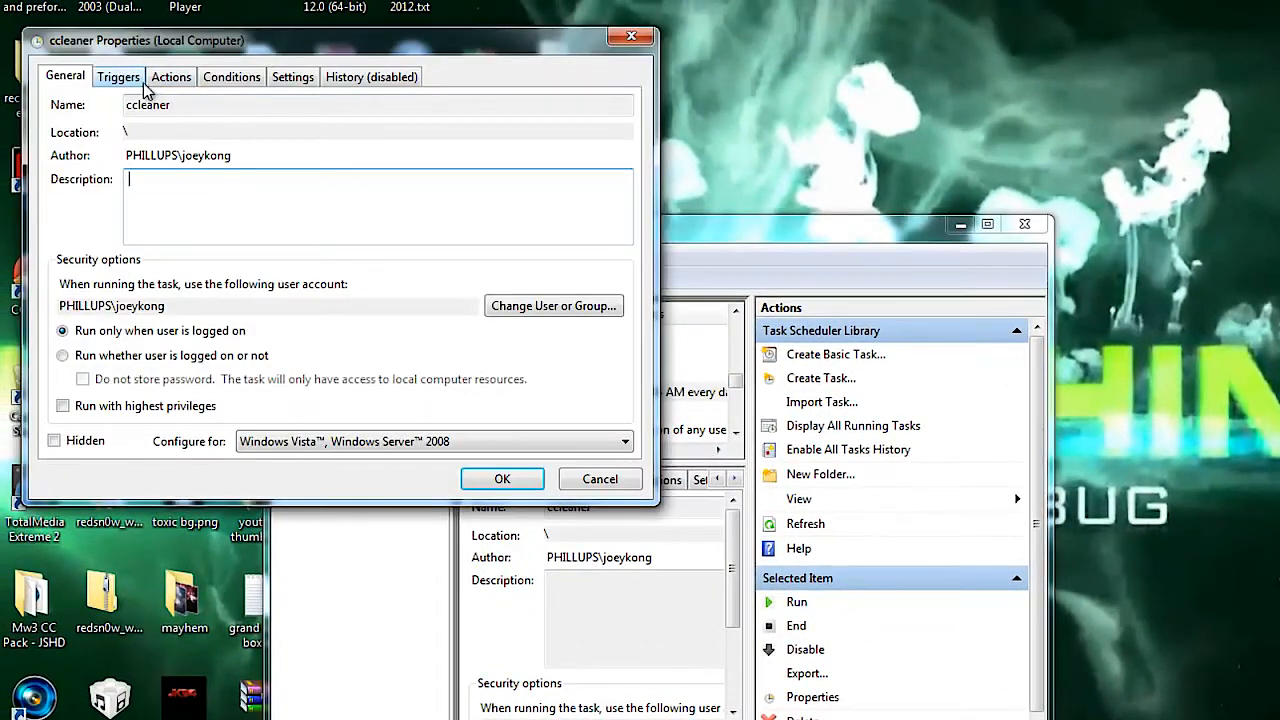
pyautogui.click(118, 77)
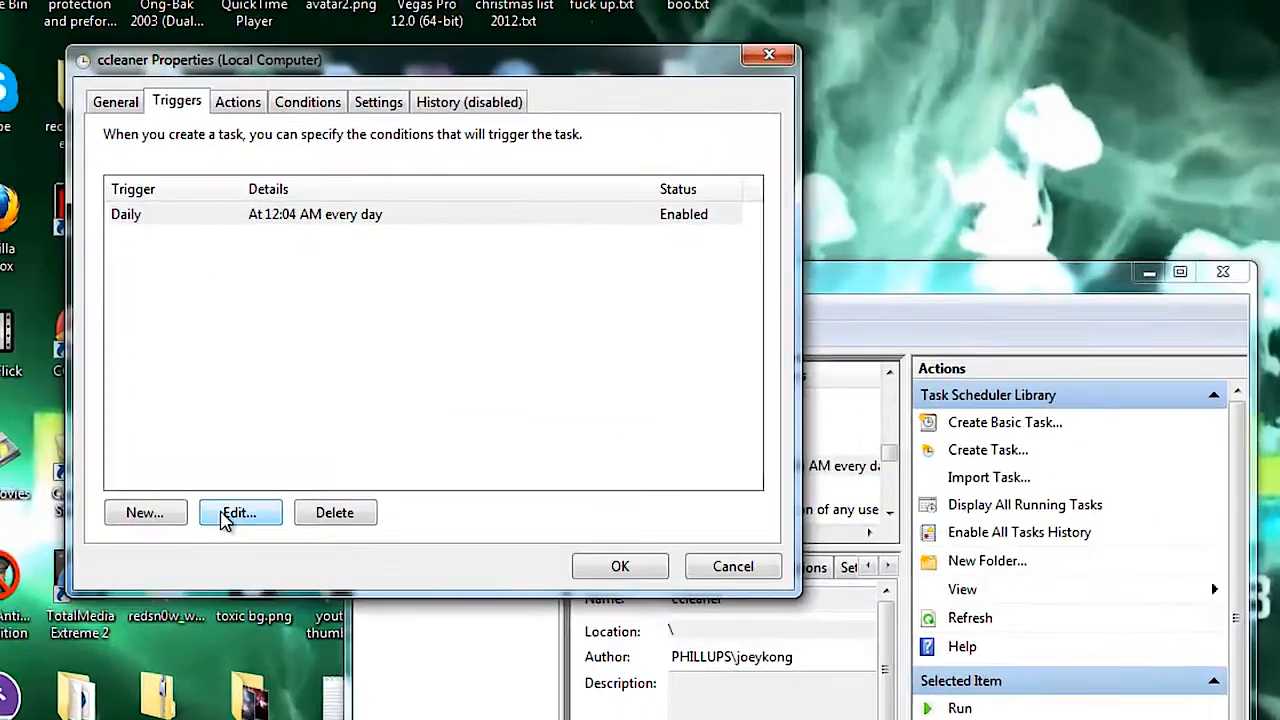
pyautogui.click(238, 512)
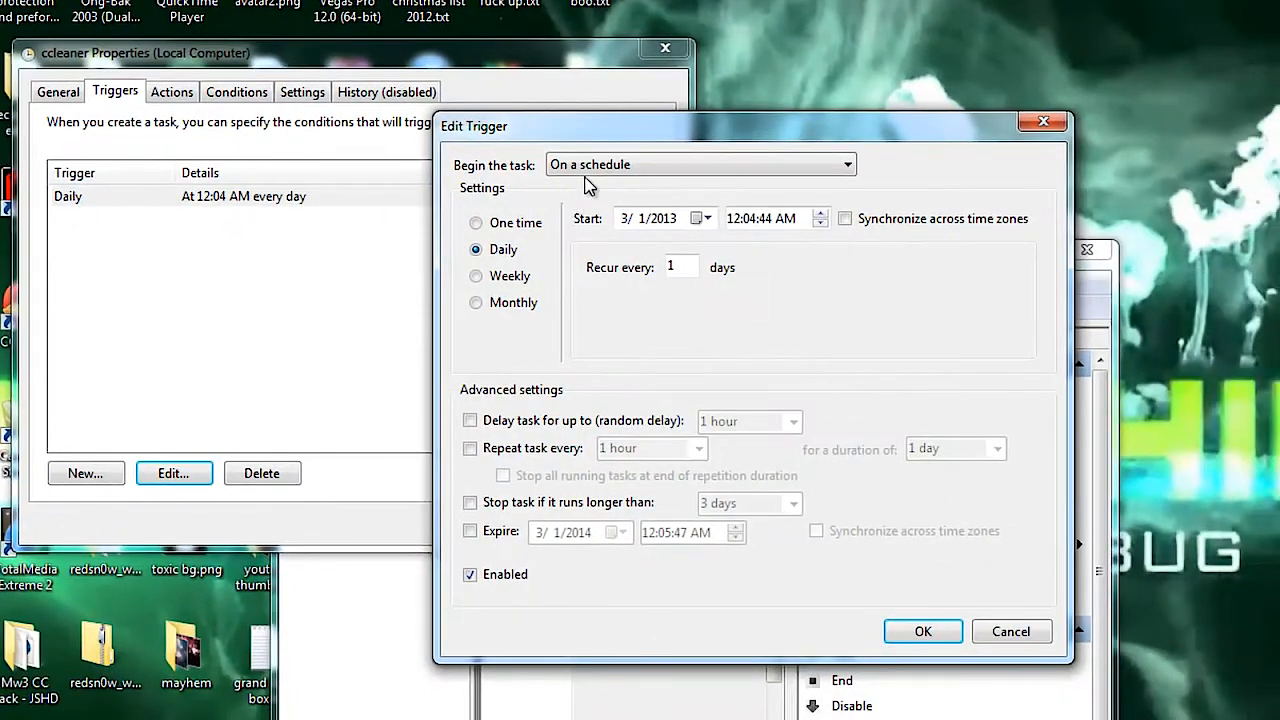
pyautogui.click(697, 164)
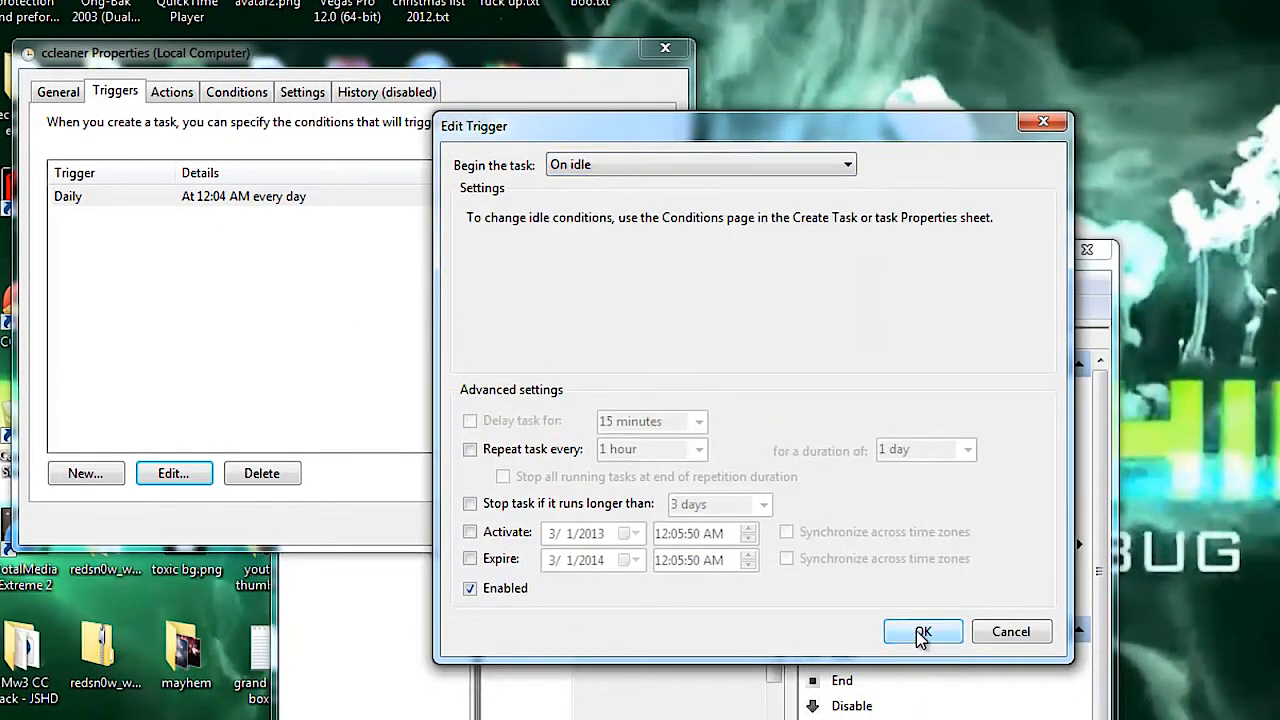
pyautogui.click(922, 631)
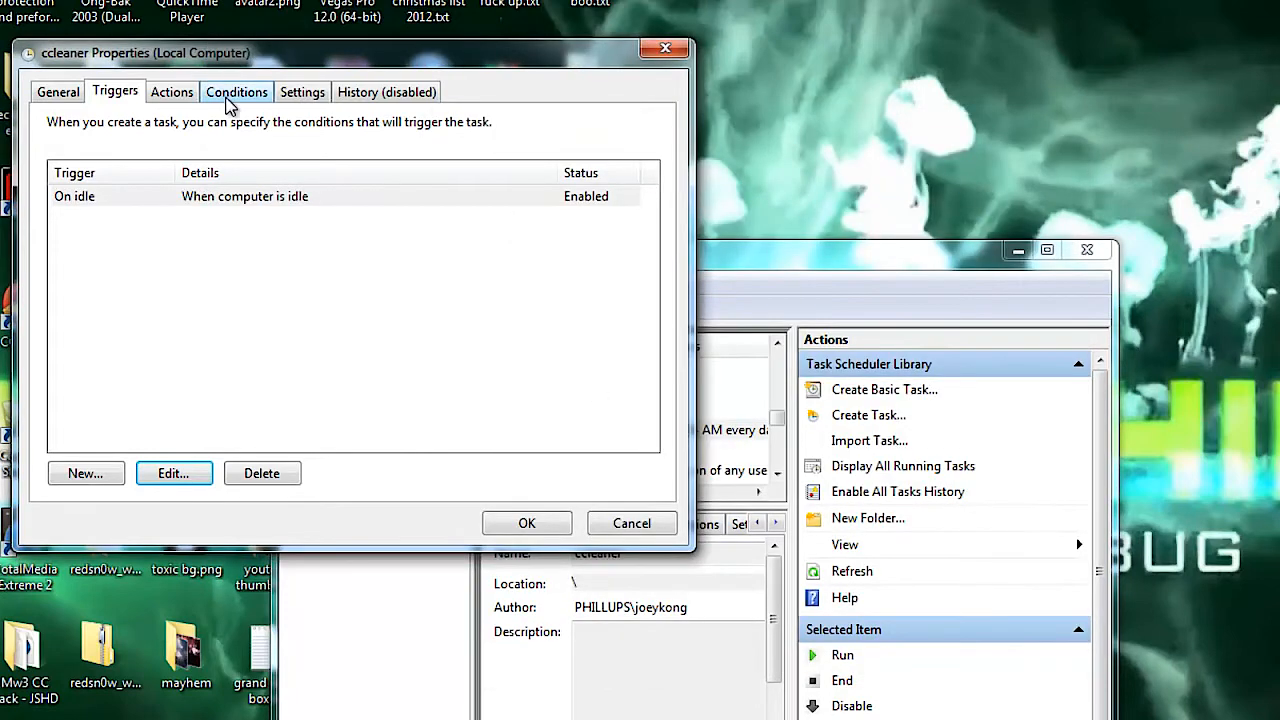
# Require 10 idle minutes, wait up to 5 minutes, and don't stop when idle ends.
pyautogui.click(236, 91)
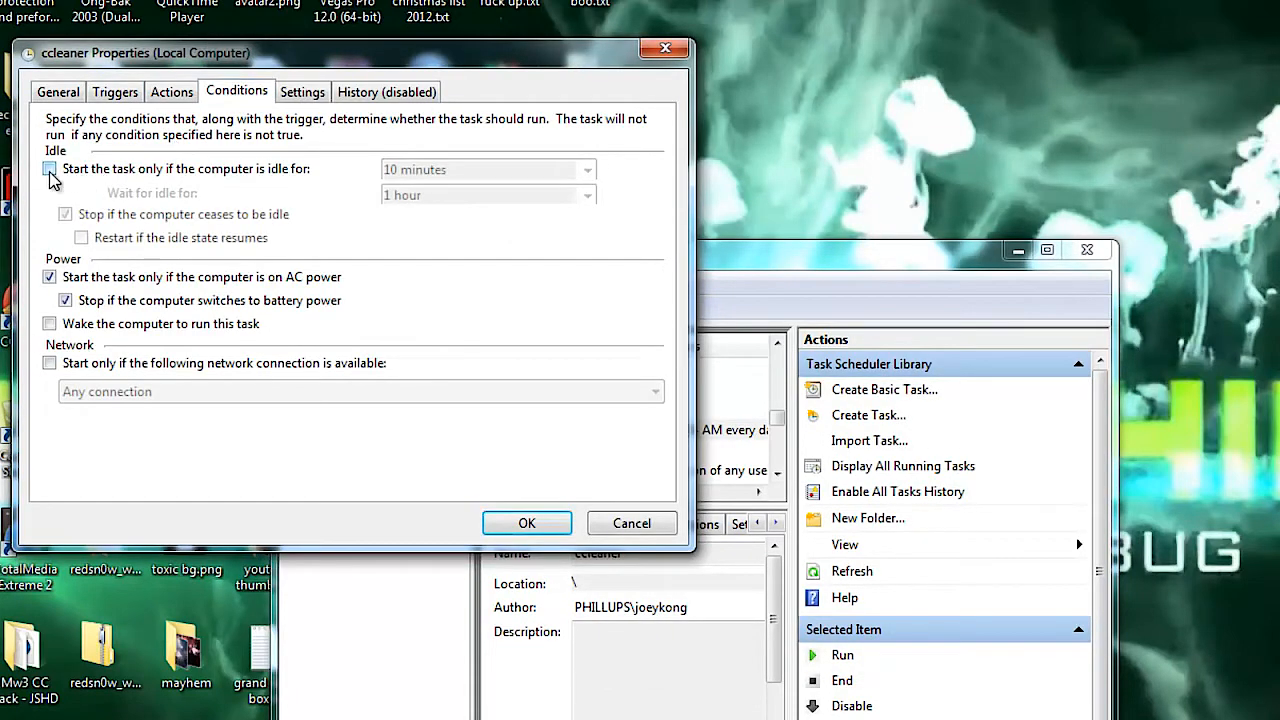
pyautogui.click(49, 168)
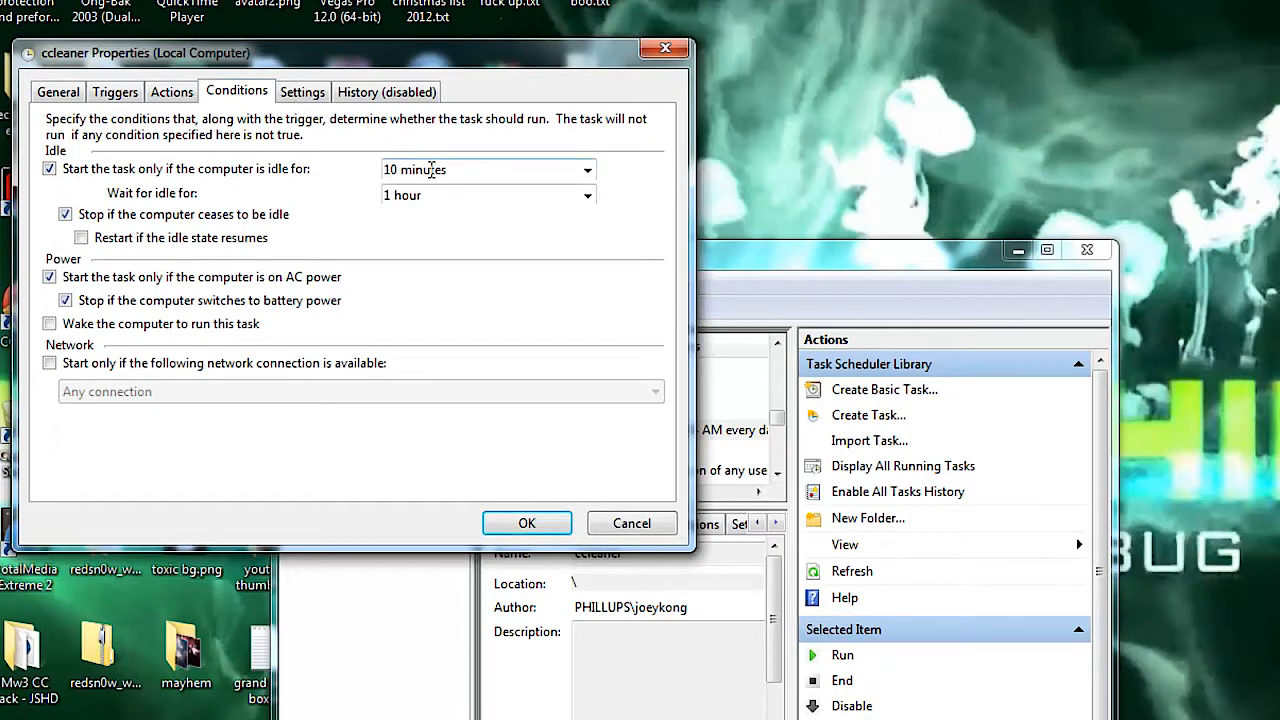
pyautogui.click(65, 214)
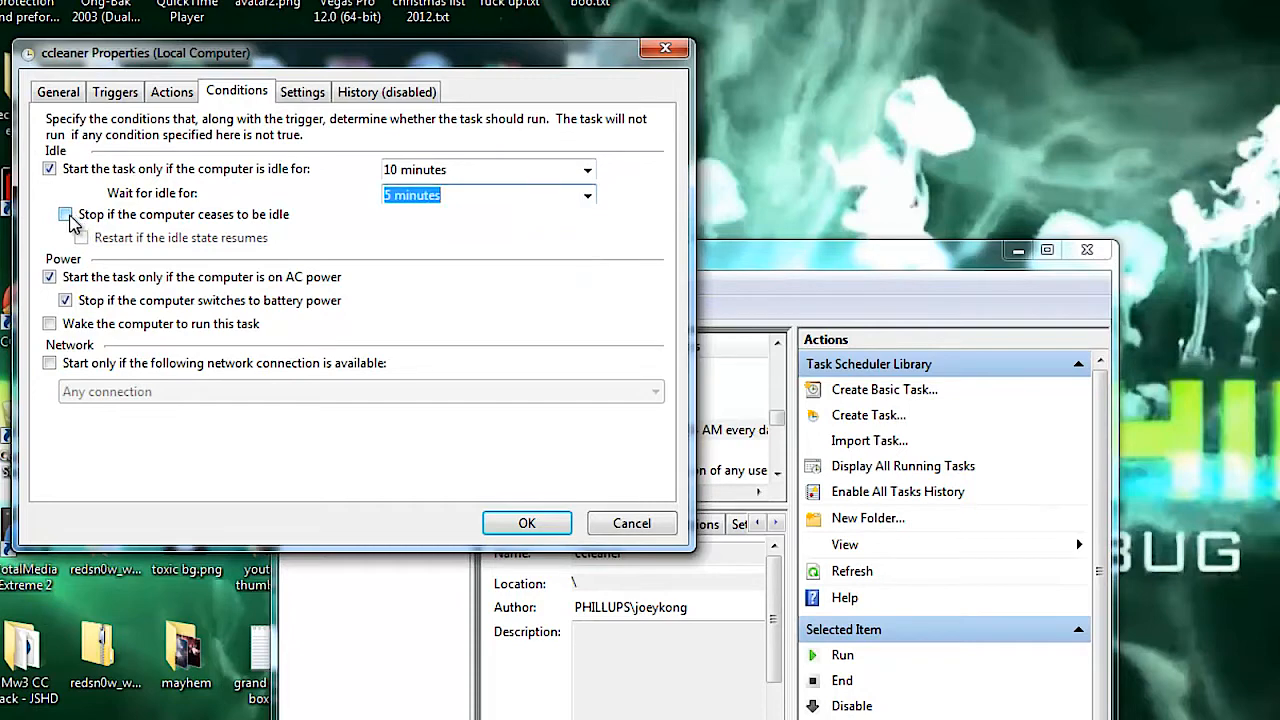
pyautogui.click(65, 214)
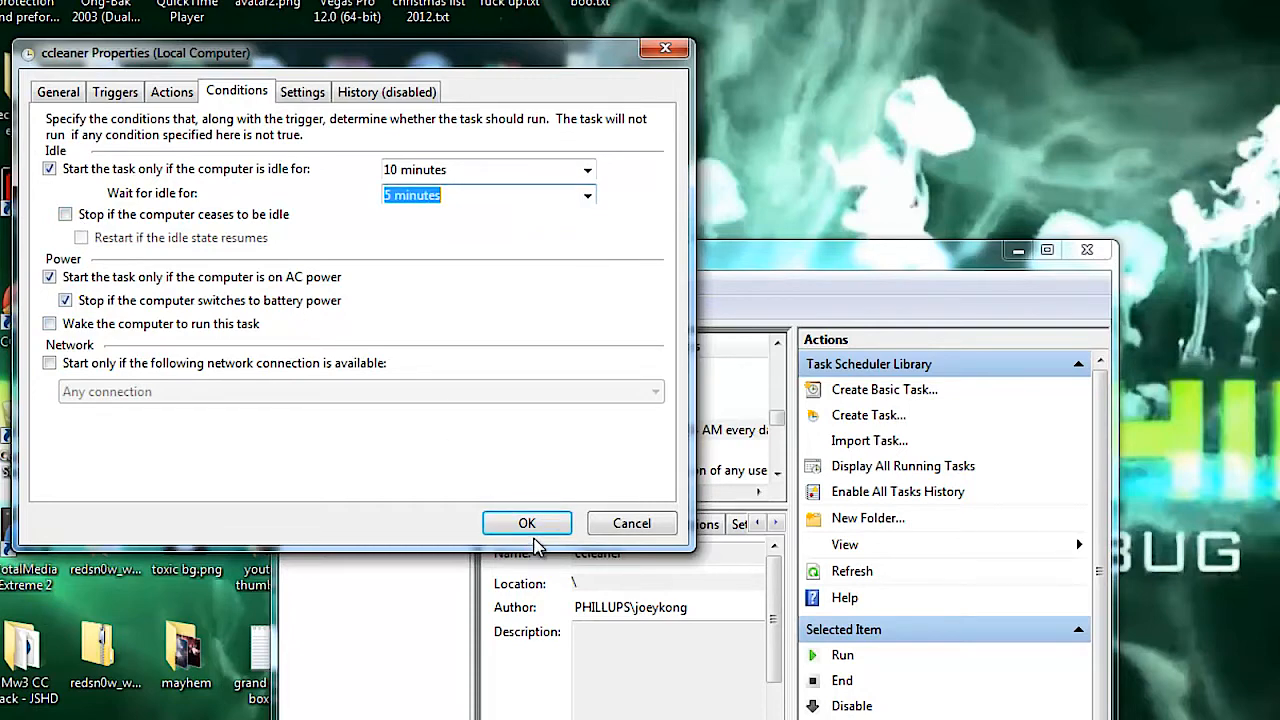
pyautogui.click(526, 523)
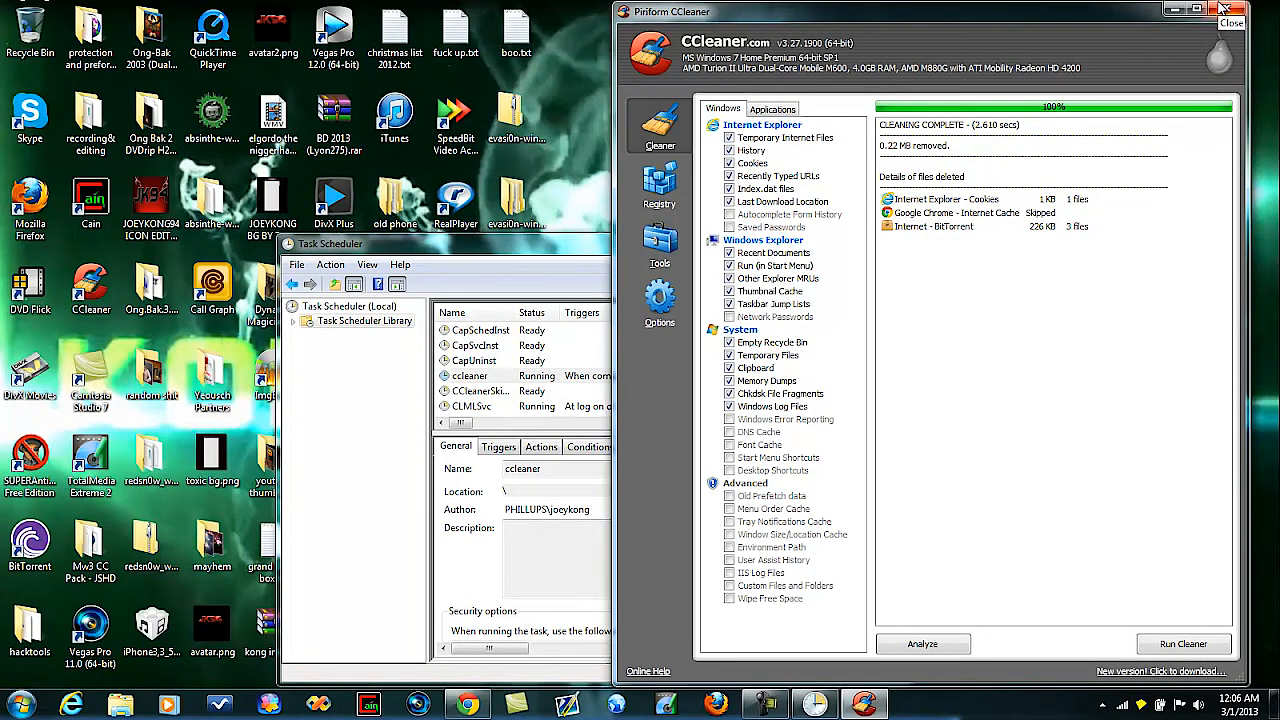
# Close CCleaner and then Task Scheduler.
pyautogui.click(1231, 22)
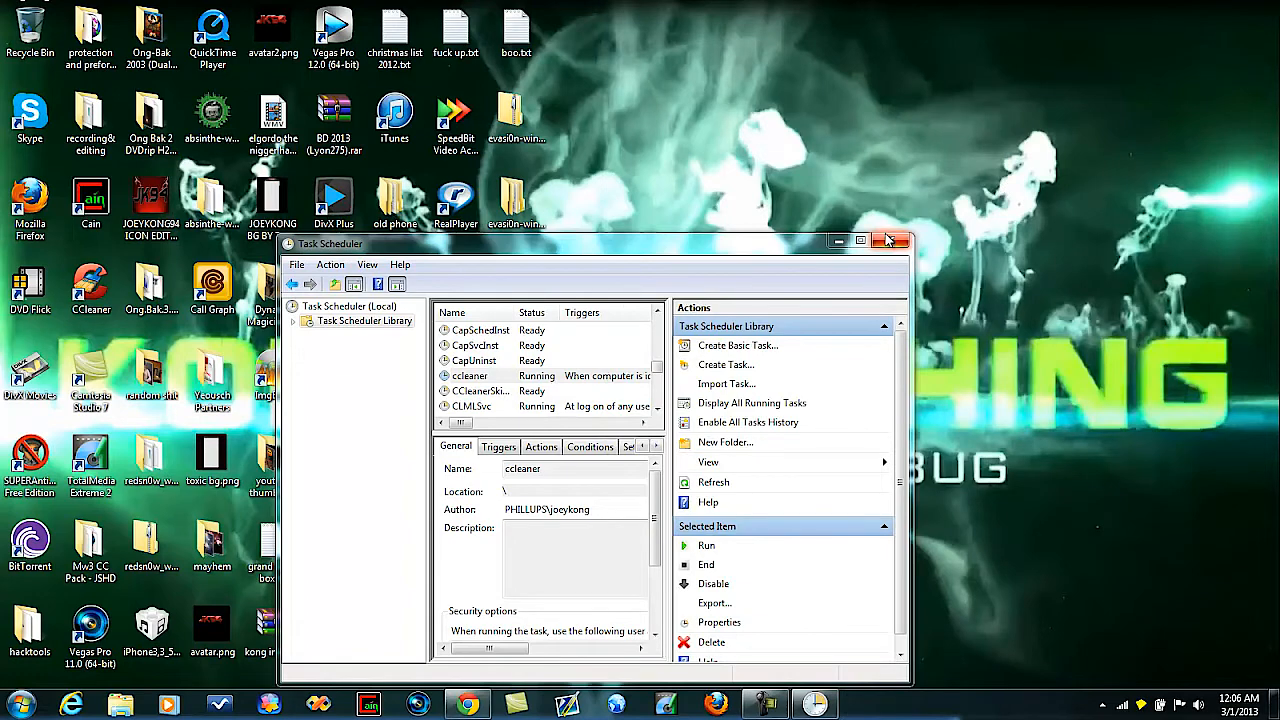
pyautogui.click(890, 240)
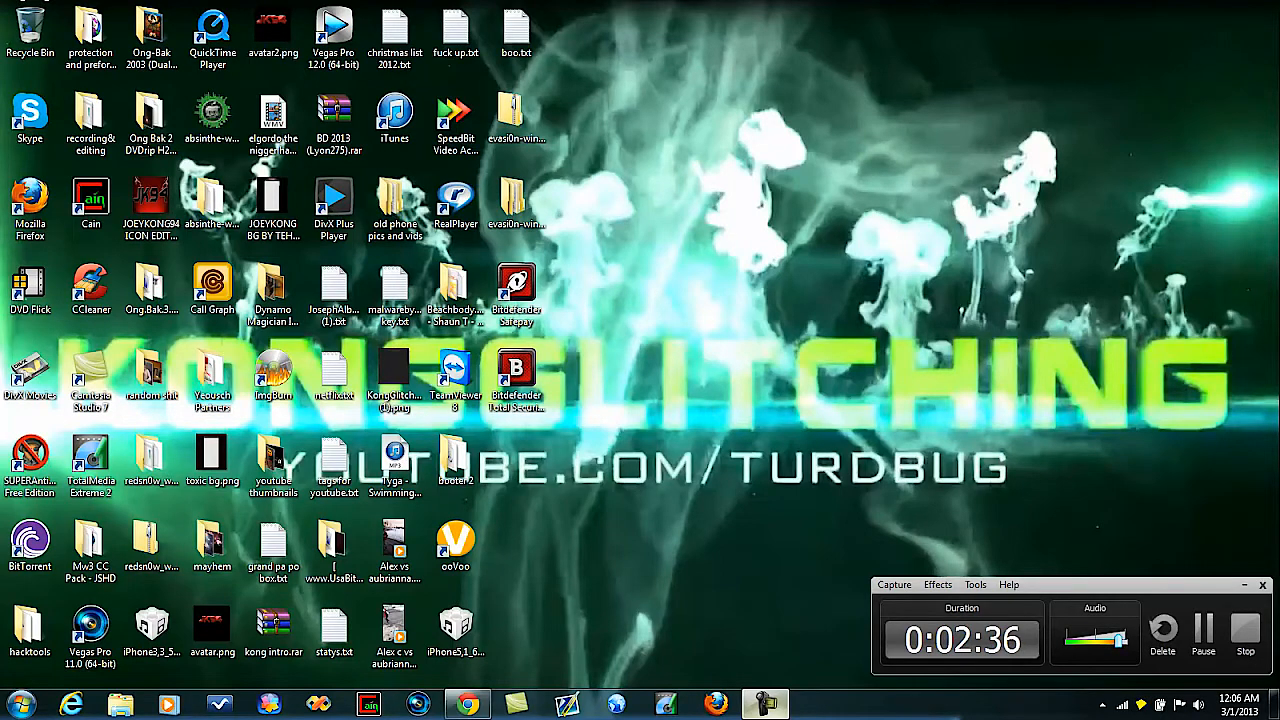
pyautogui.click(334, 625)
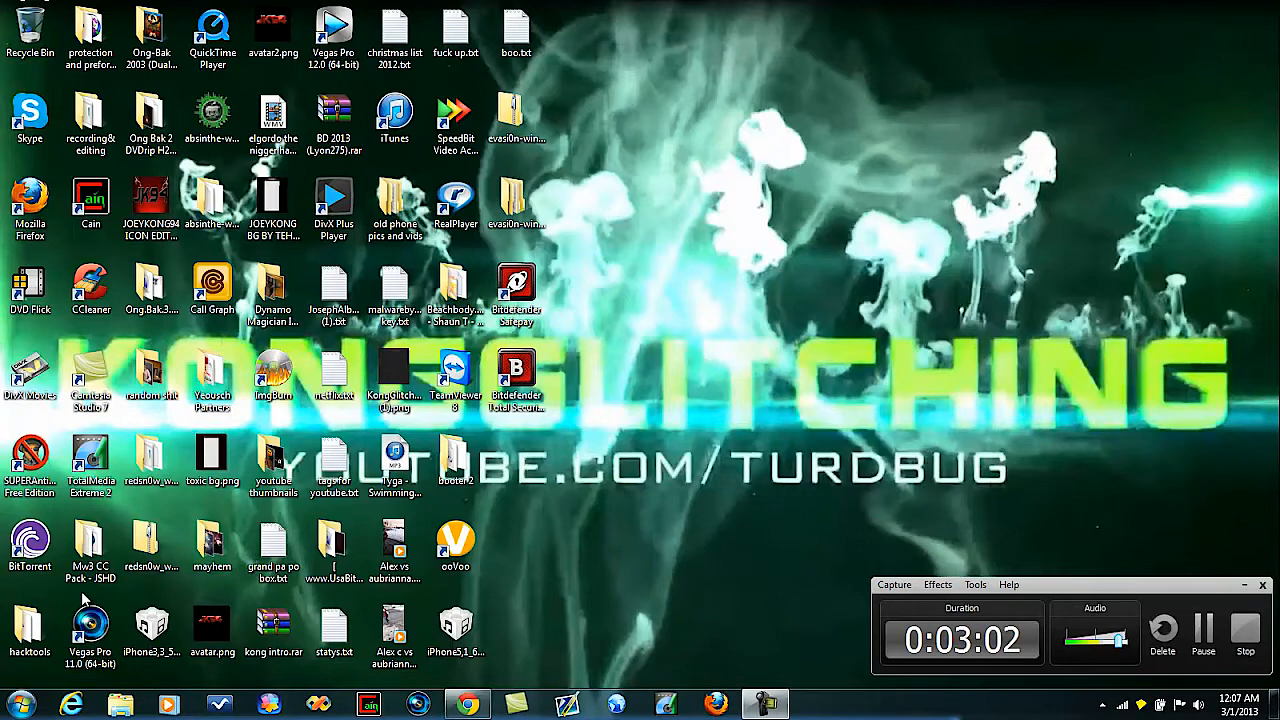
pyautogui.moveTo(742, 350)
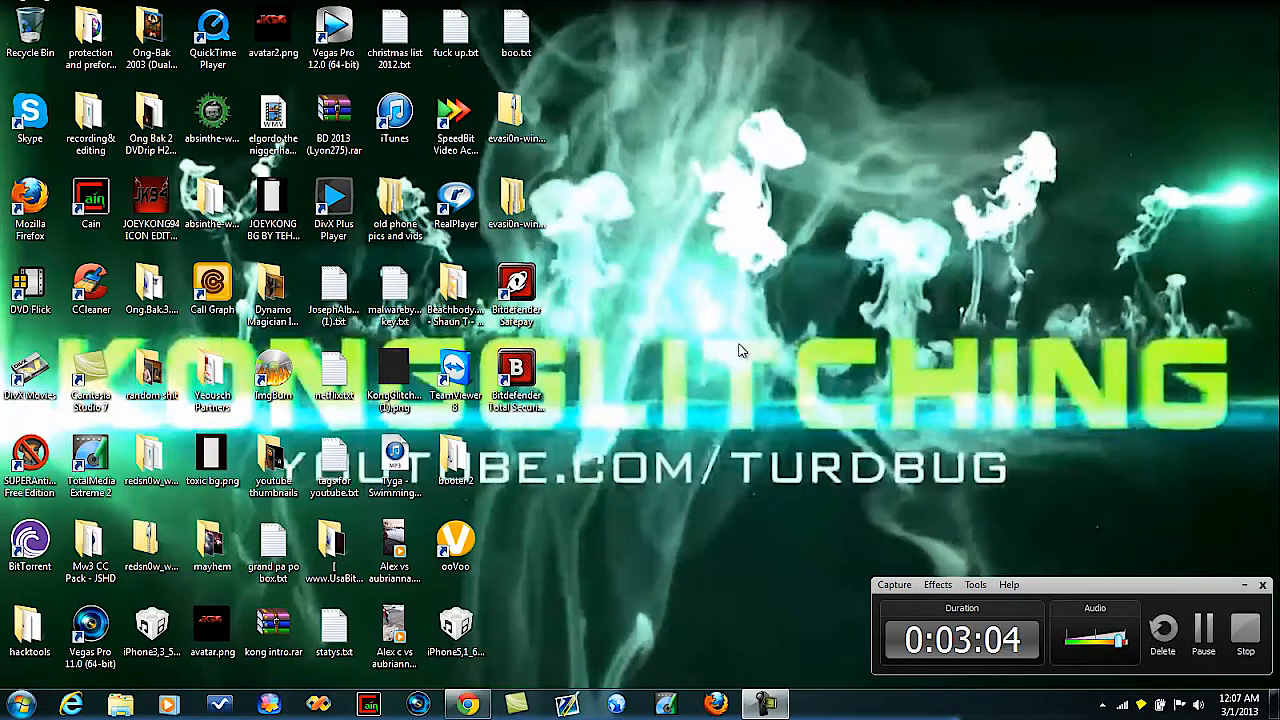
pyautogui.moveTo(1060, 492)
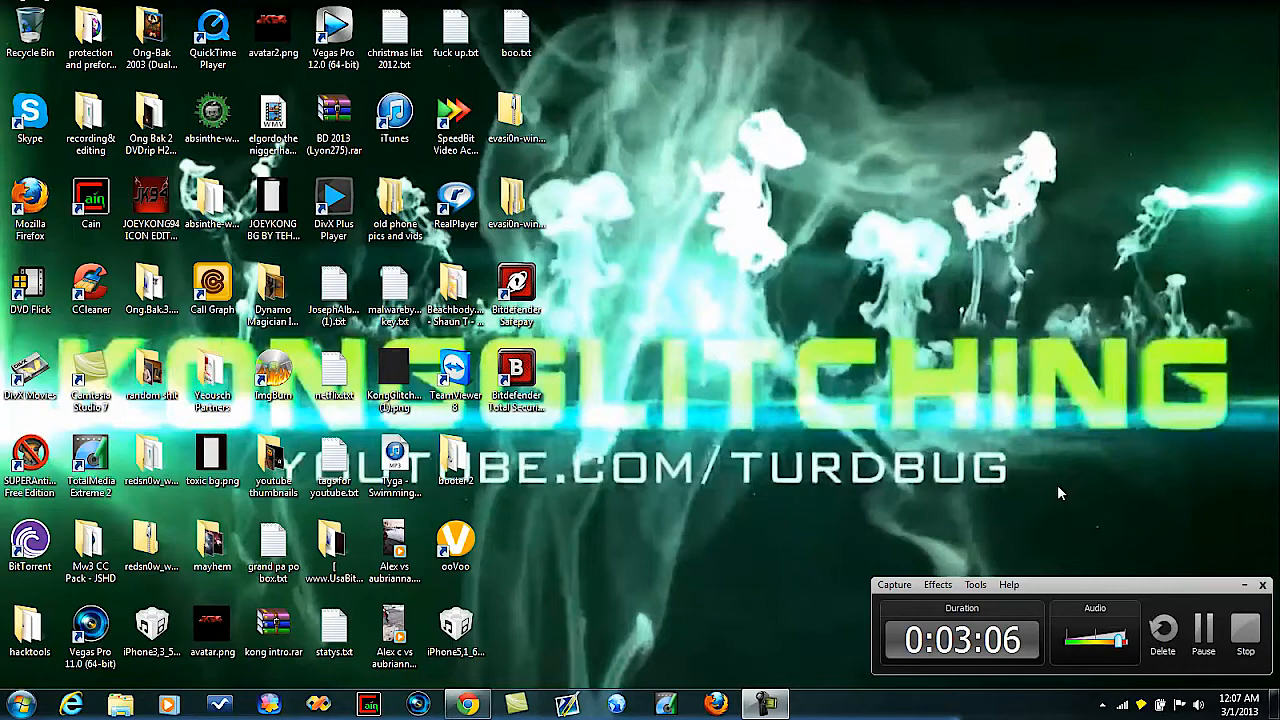
pyautogui.moveTo(1108, 490)
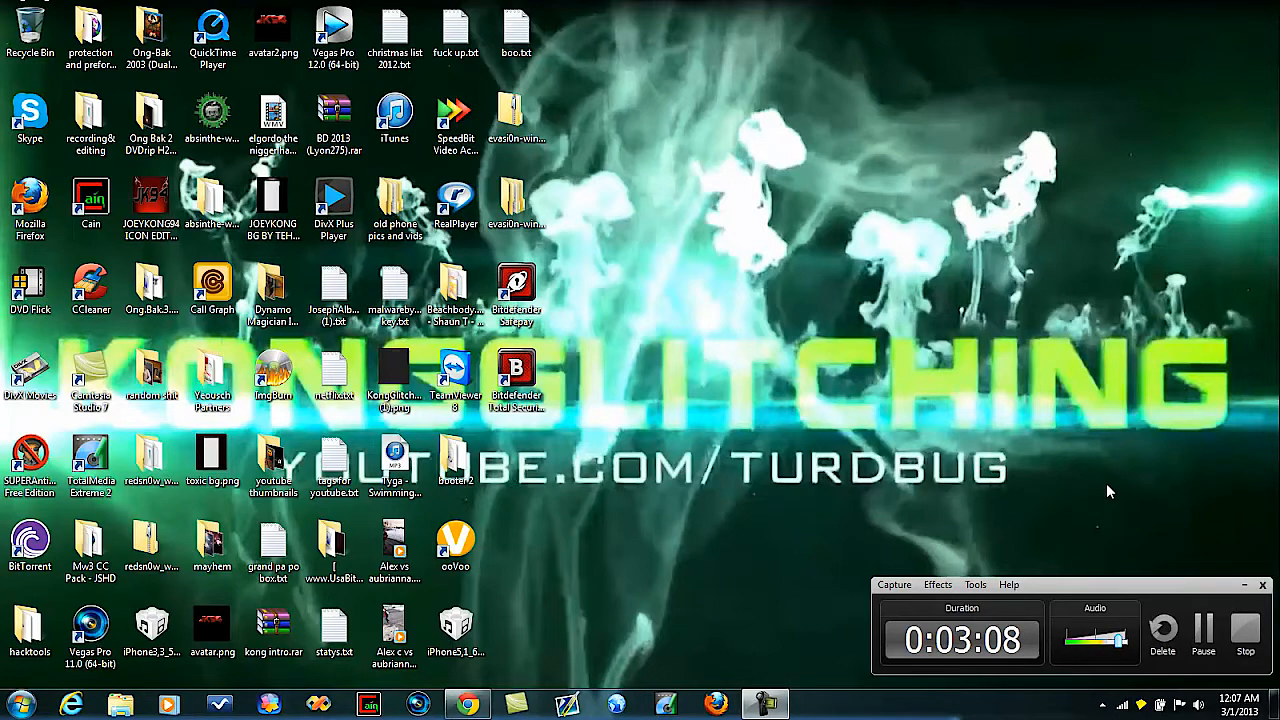